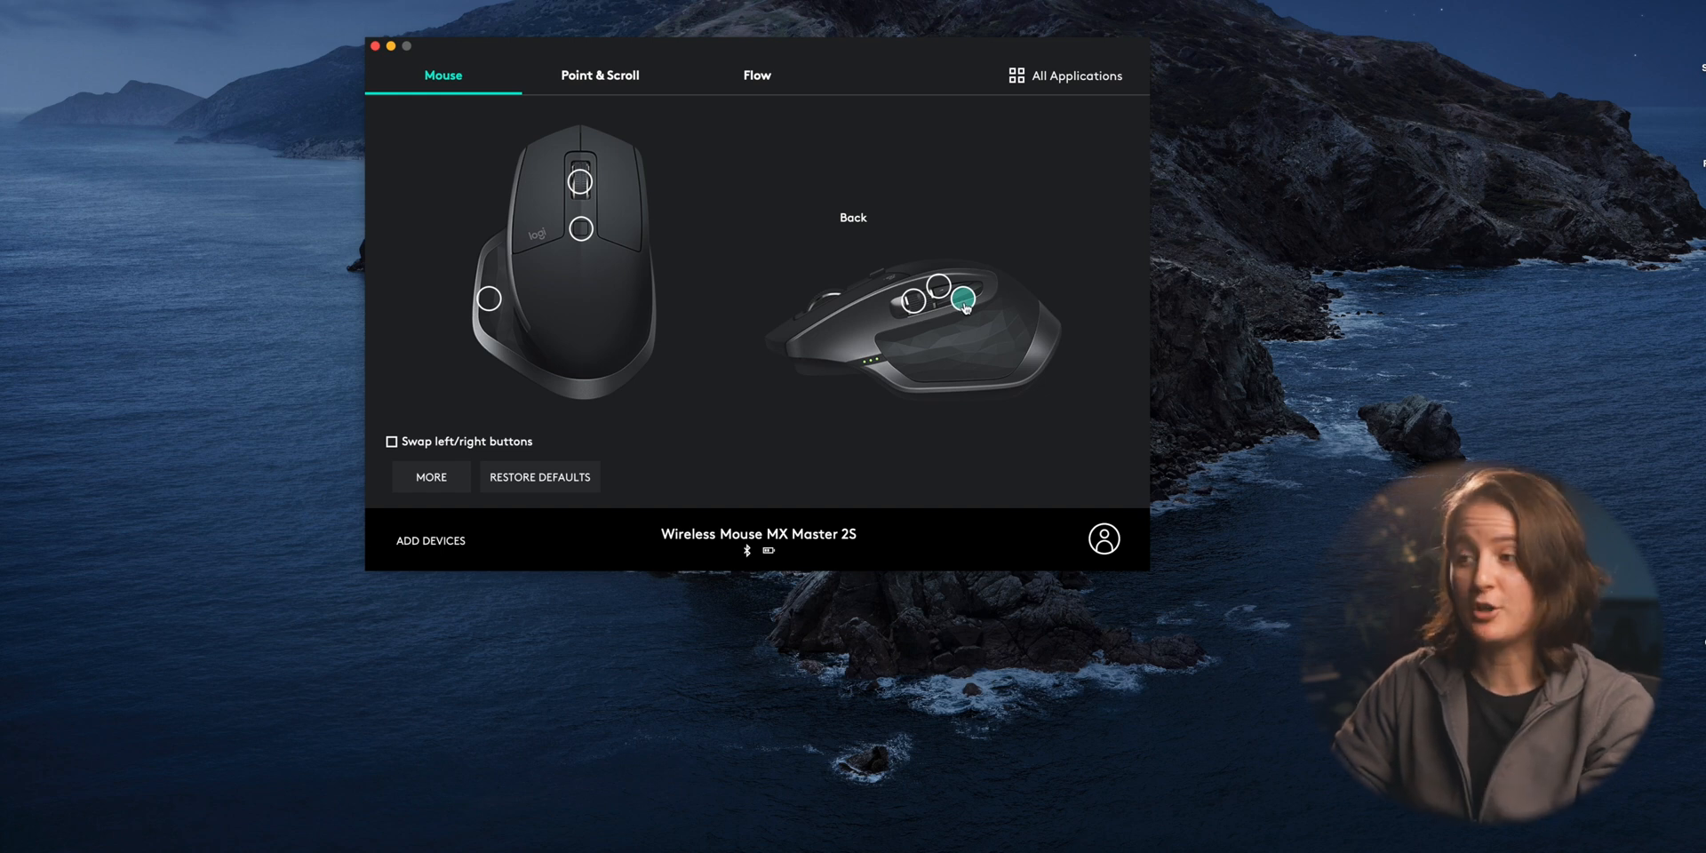
Set the gesture button to Custom and start customizing its gesture directions
{"action": "left_click", "coordinate": [961, 303]}
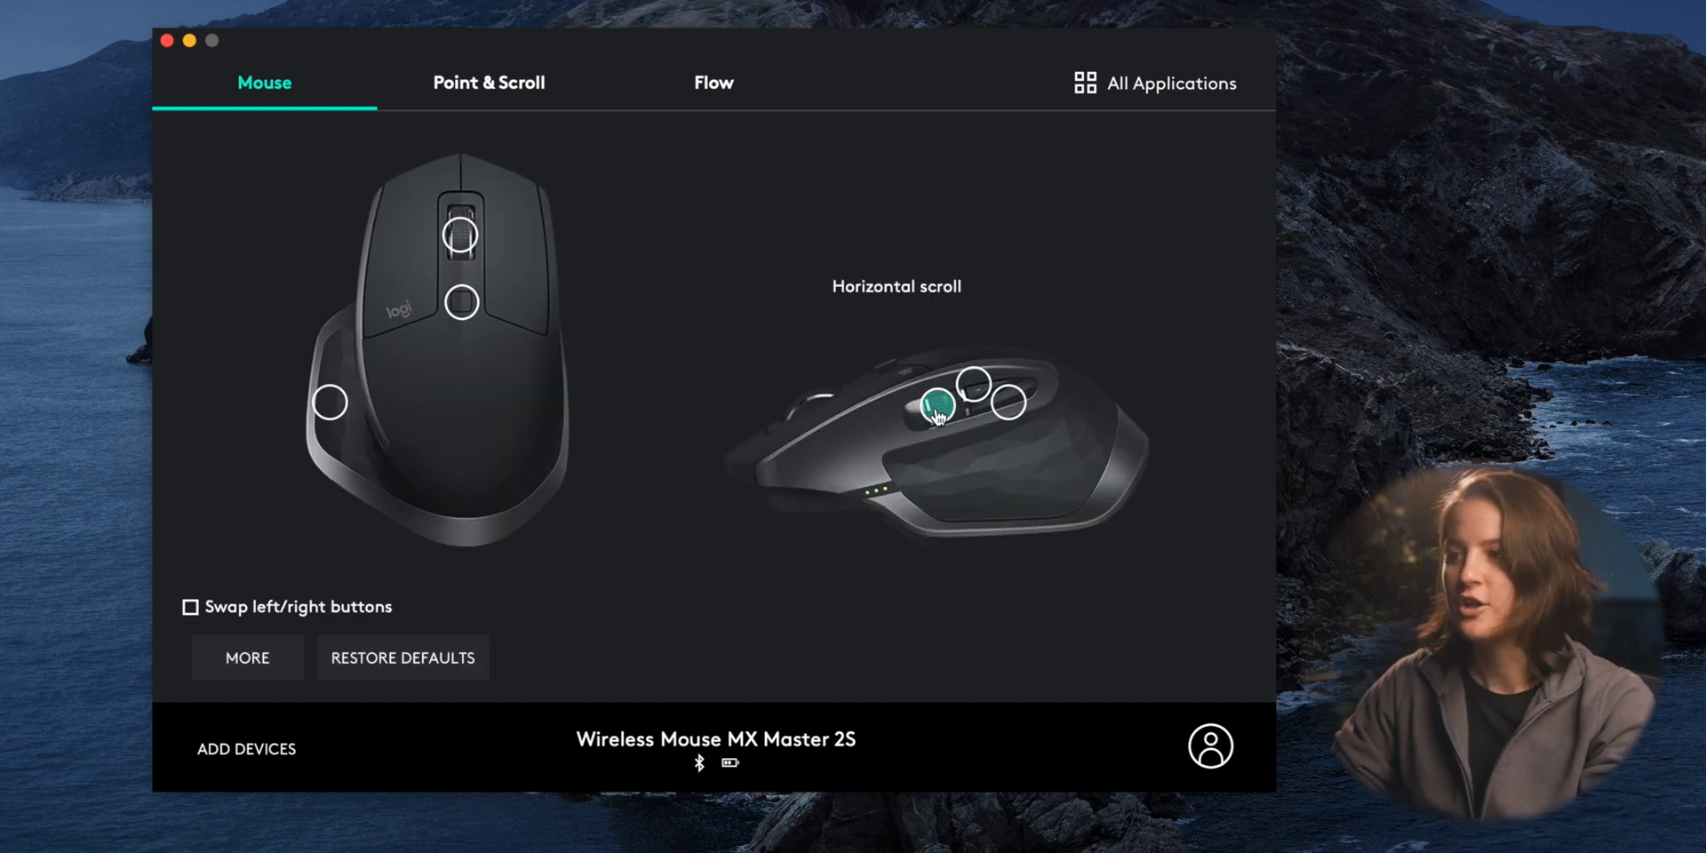
{"action": "left_click", "coordinate": [932, 408]}
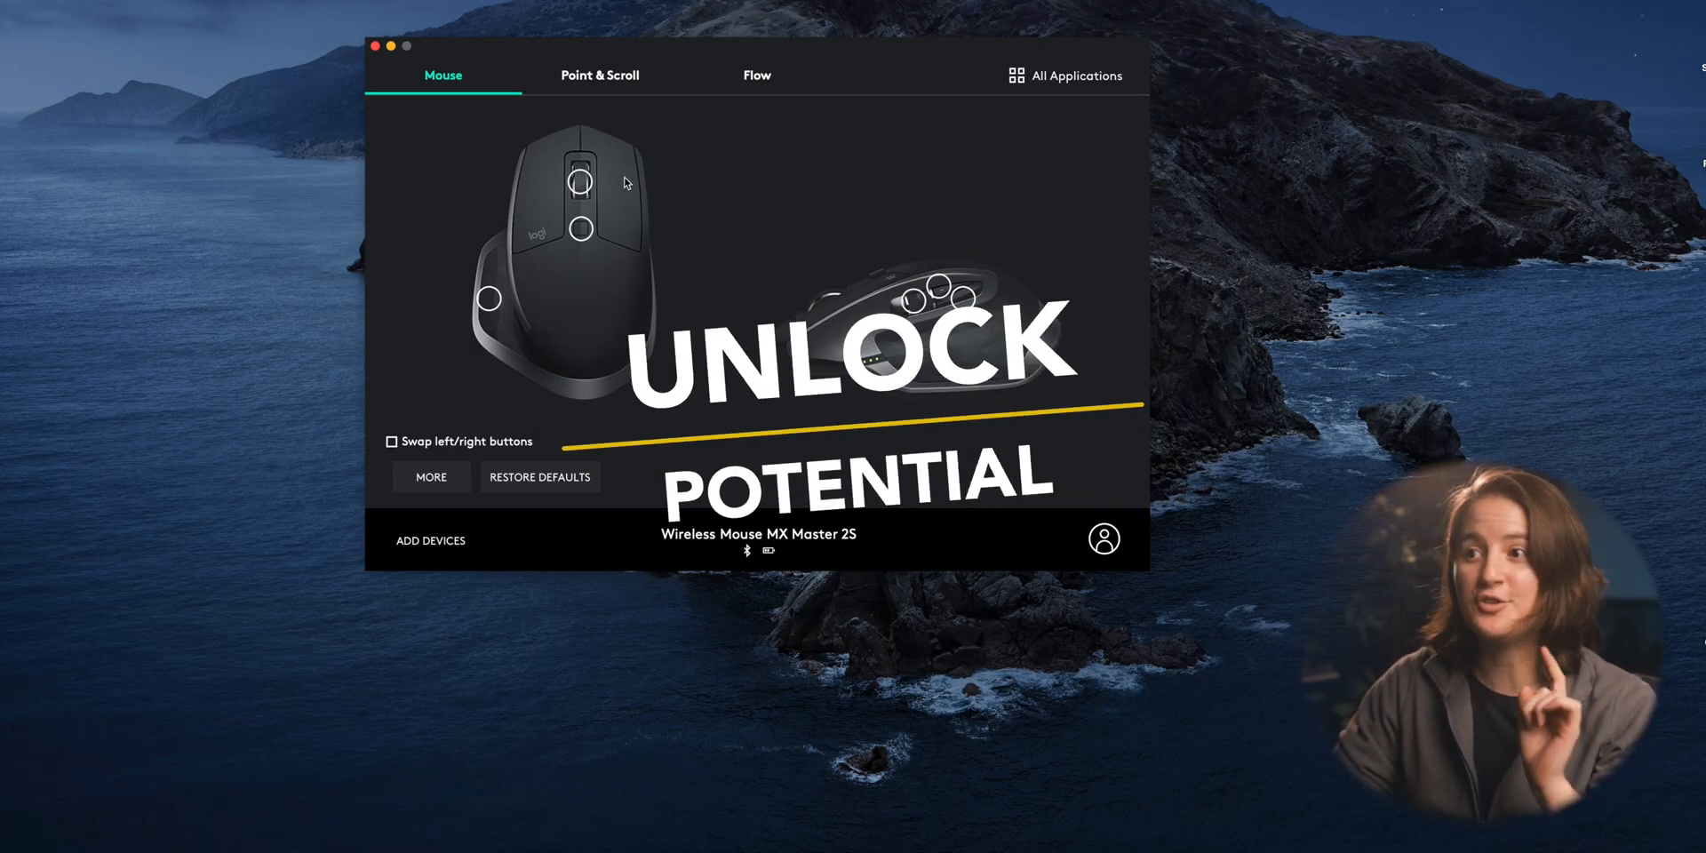
{"action": "left_click", "coordinate": [580, 180]}
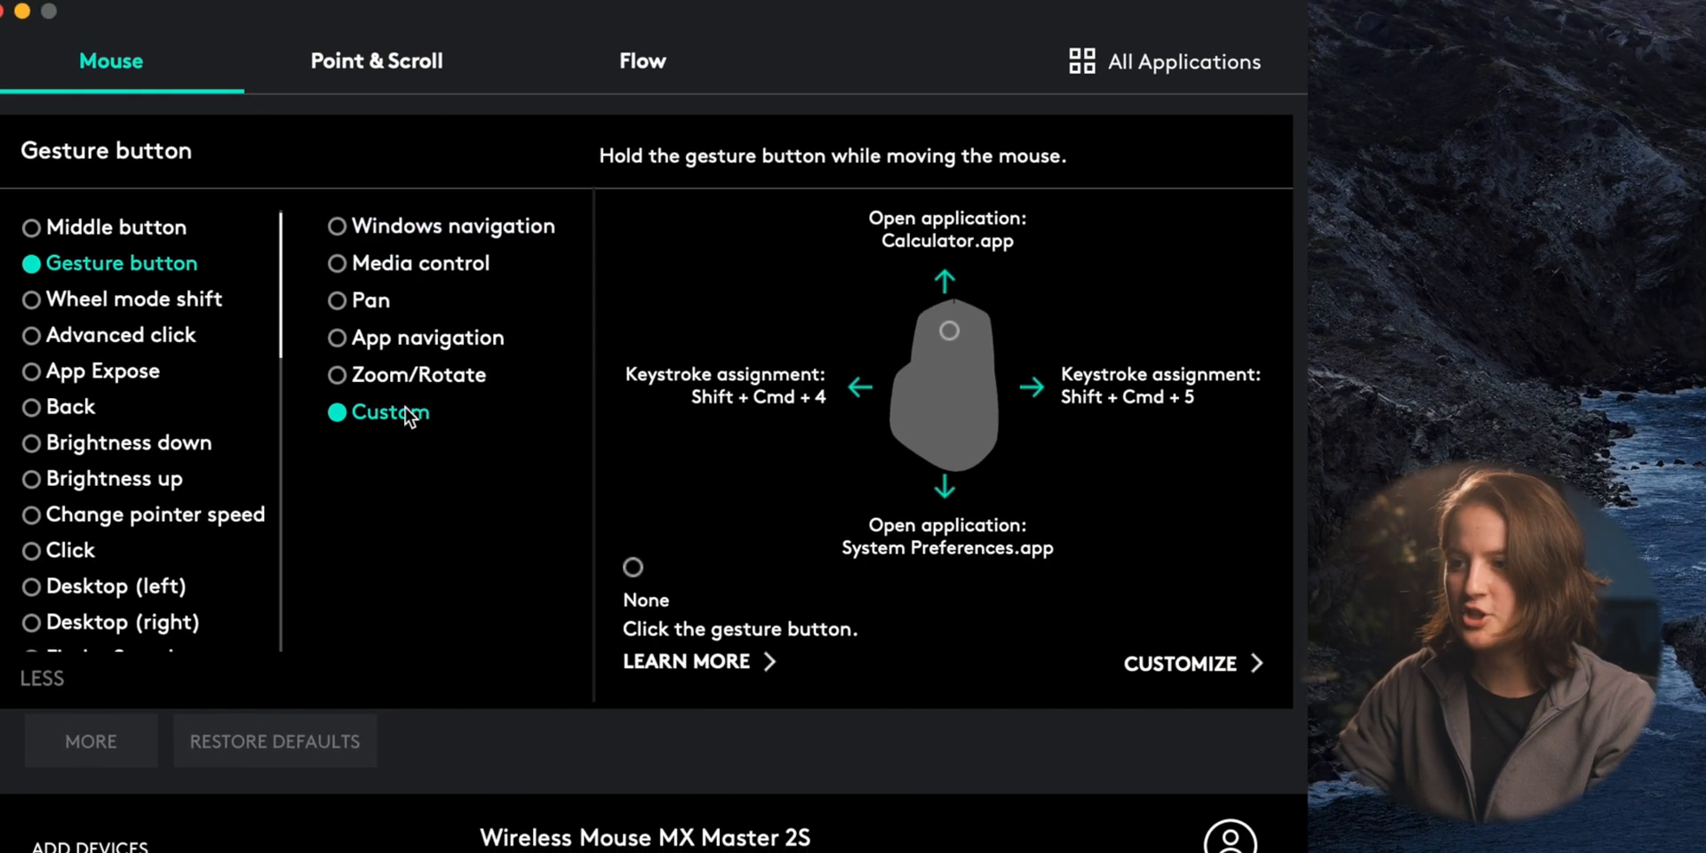
{"action": "mouse_move", "coordinate": [565, 602]}
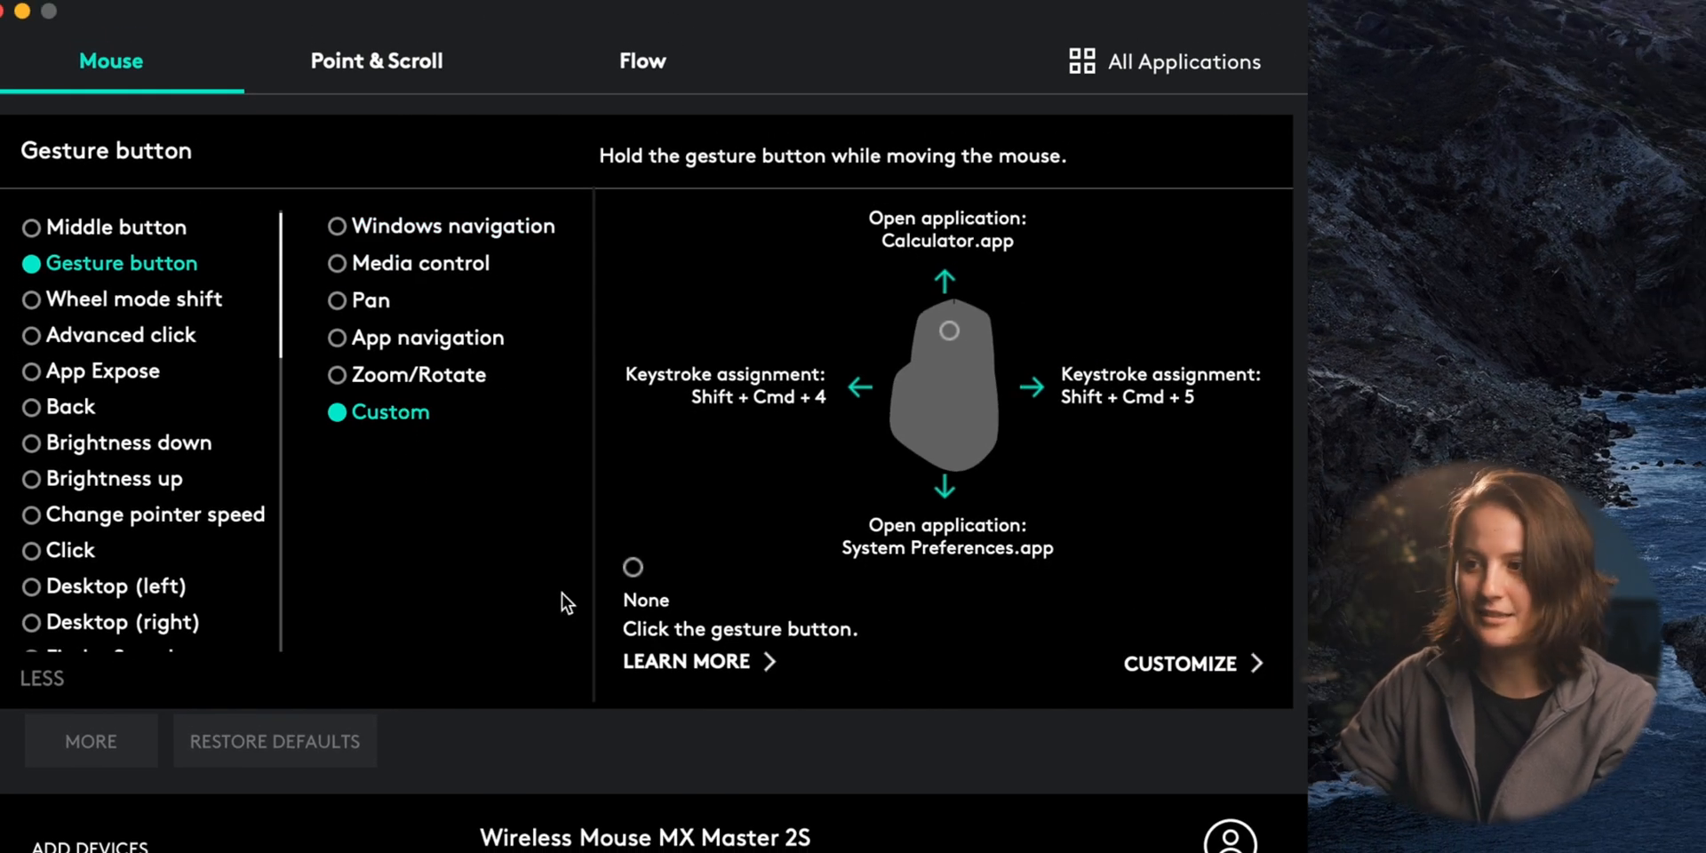
{"action": "left_click", "coordinate": [1180, 664]}
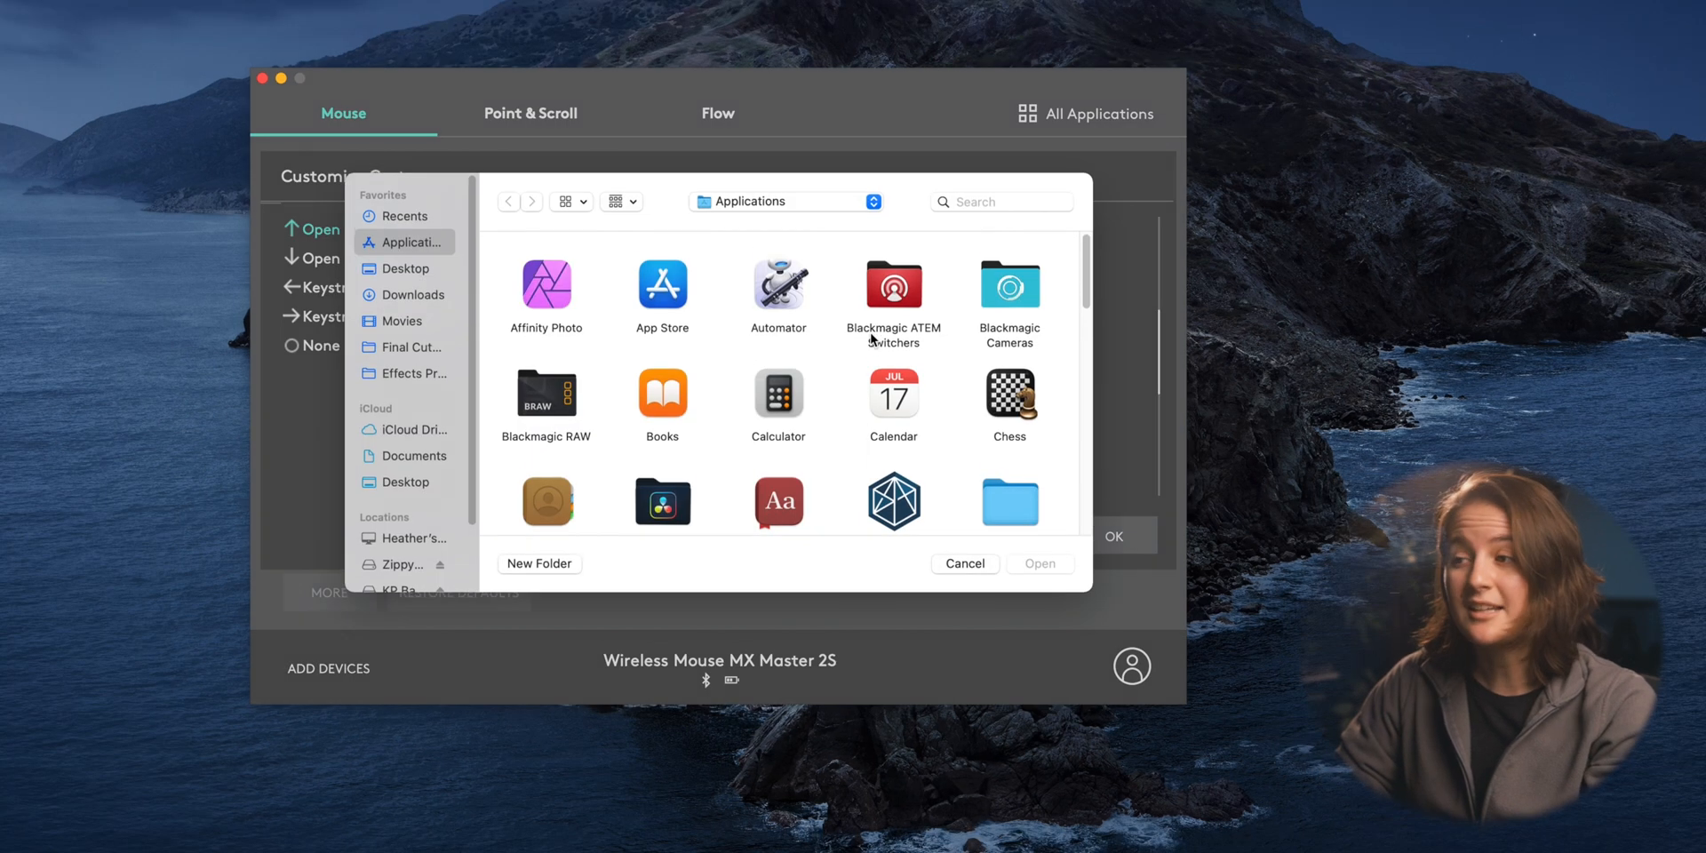
Choose Calculator as the application launched by the upward gesture
{"action": "left_click", "coordinate": [778, 397]}
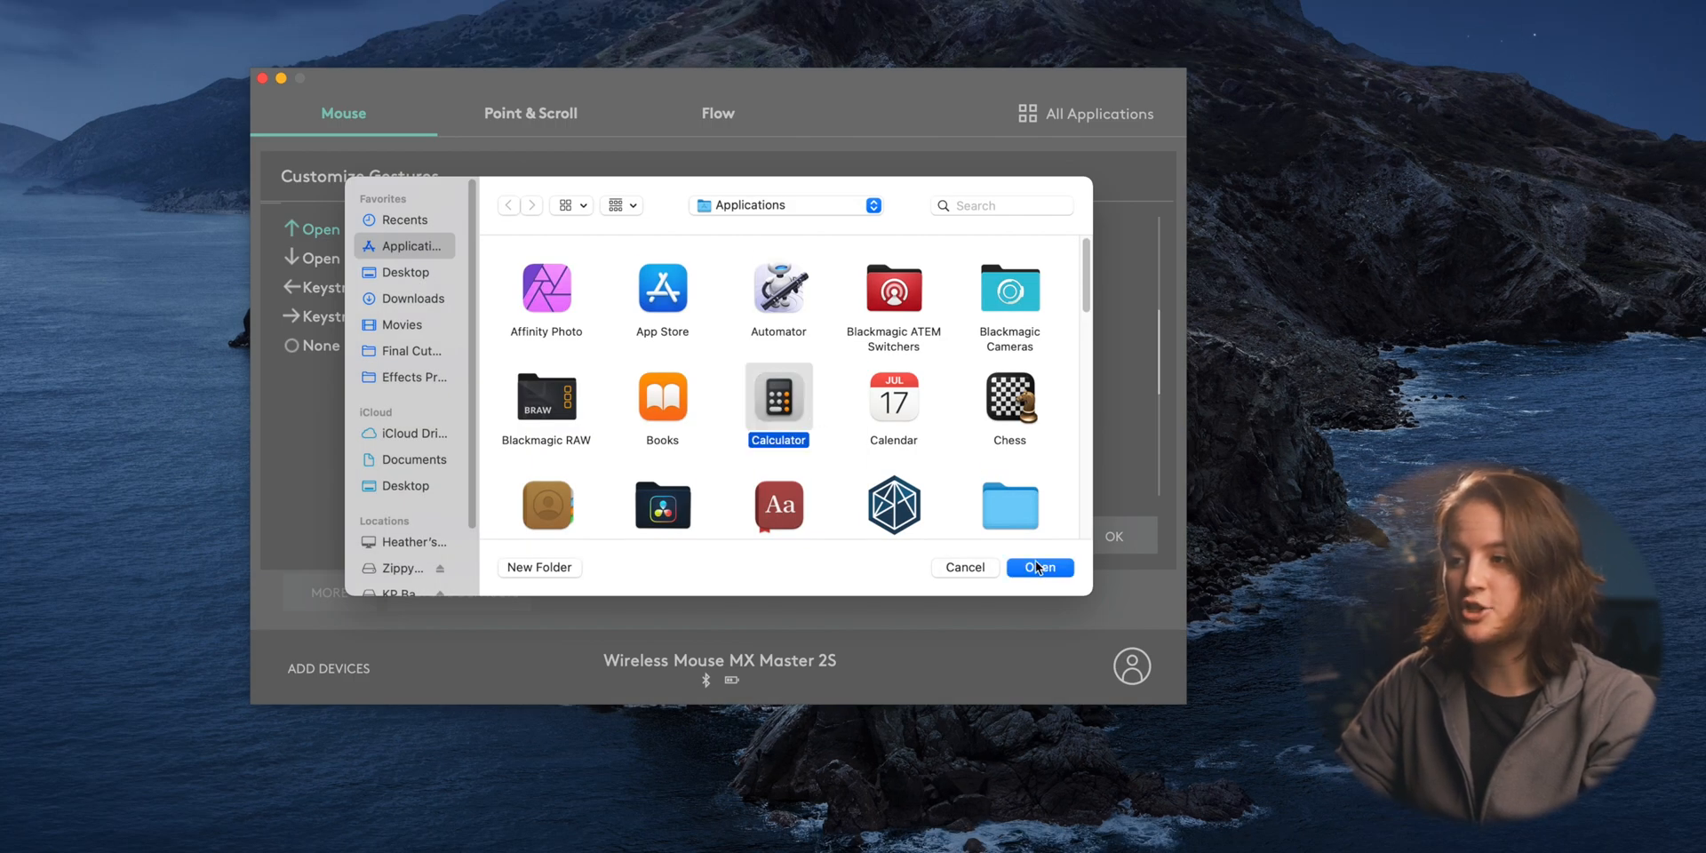
{"action": "left_click", "coordinate": [1037, 567]}
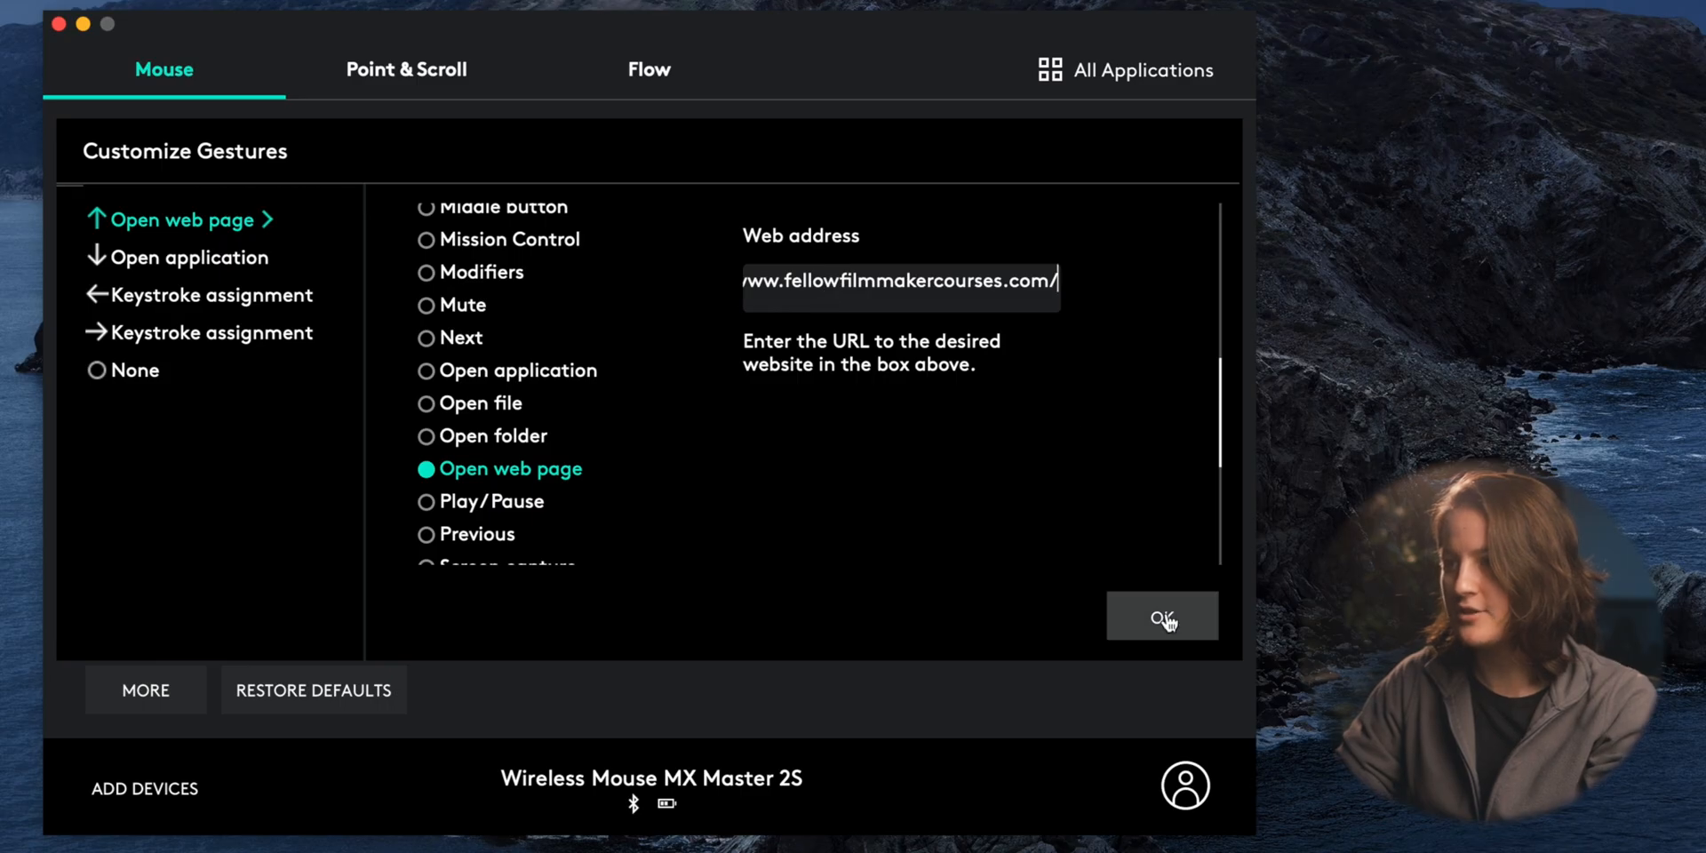
Confirm fellowfilmmakercourses.com as the web page opened by the upward gesture
{"action": "left_click", "coordinate": [1162, 616]}
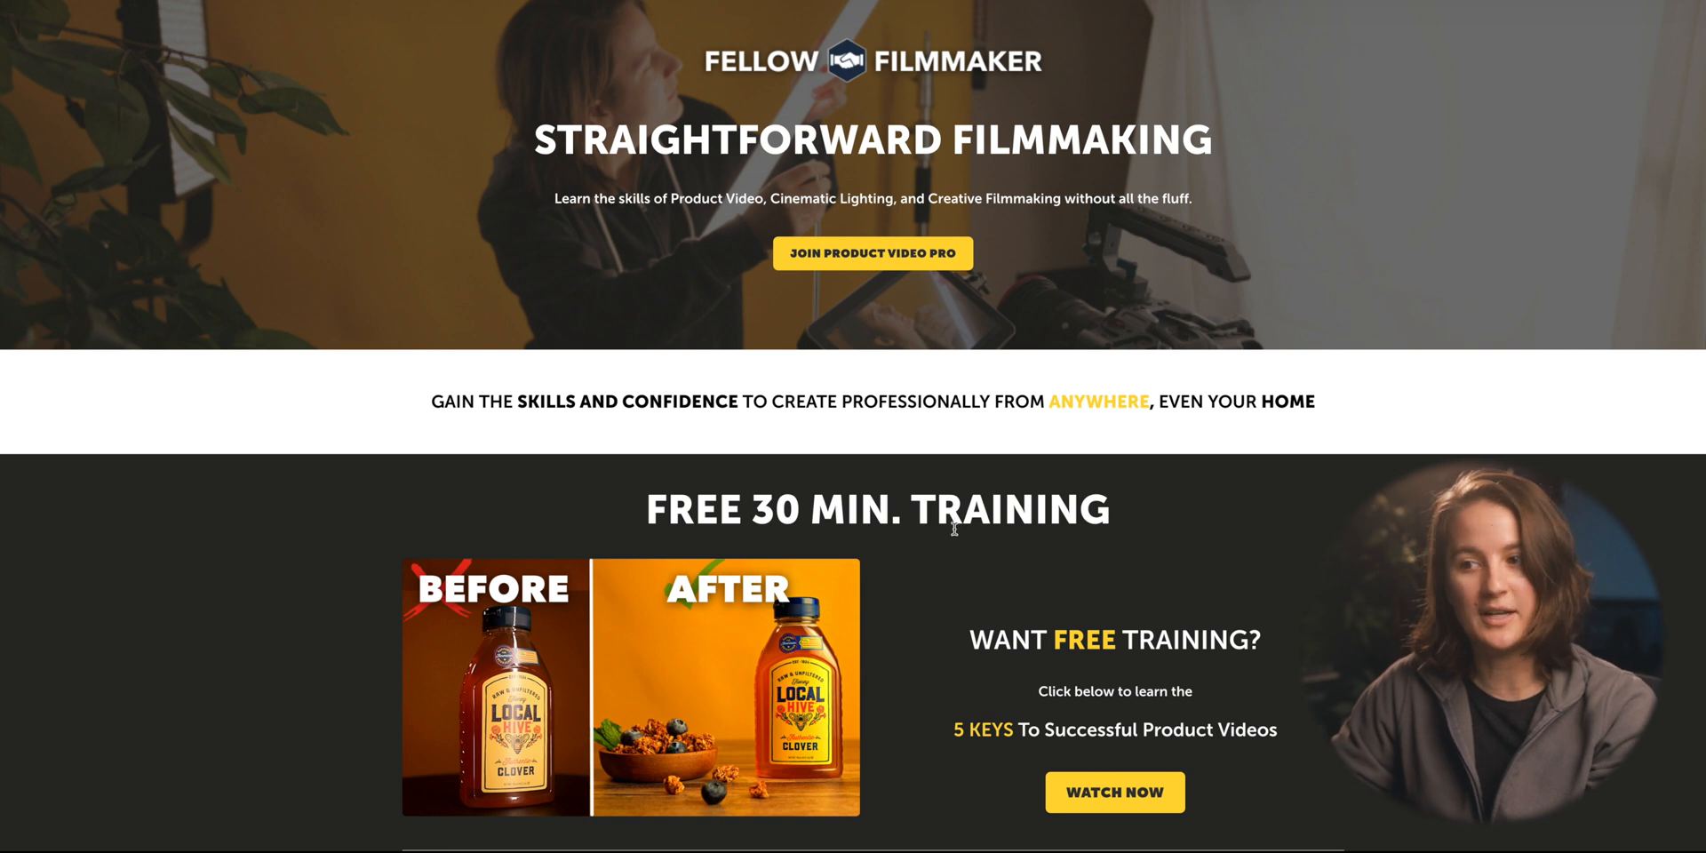
{"action": "mouse_move", "coordinate": [966, 542]}
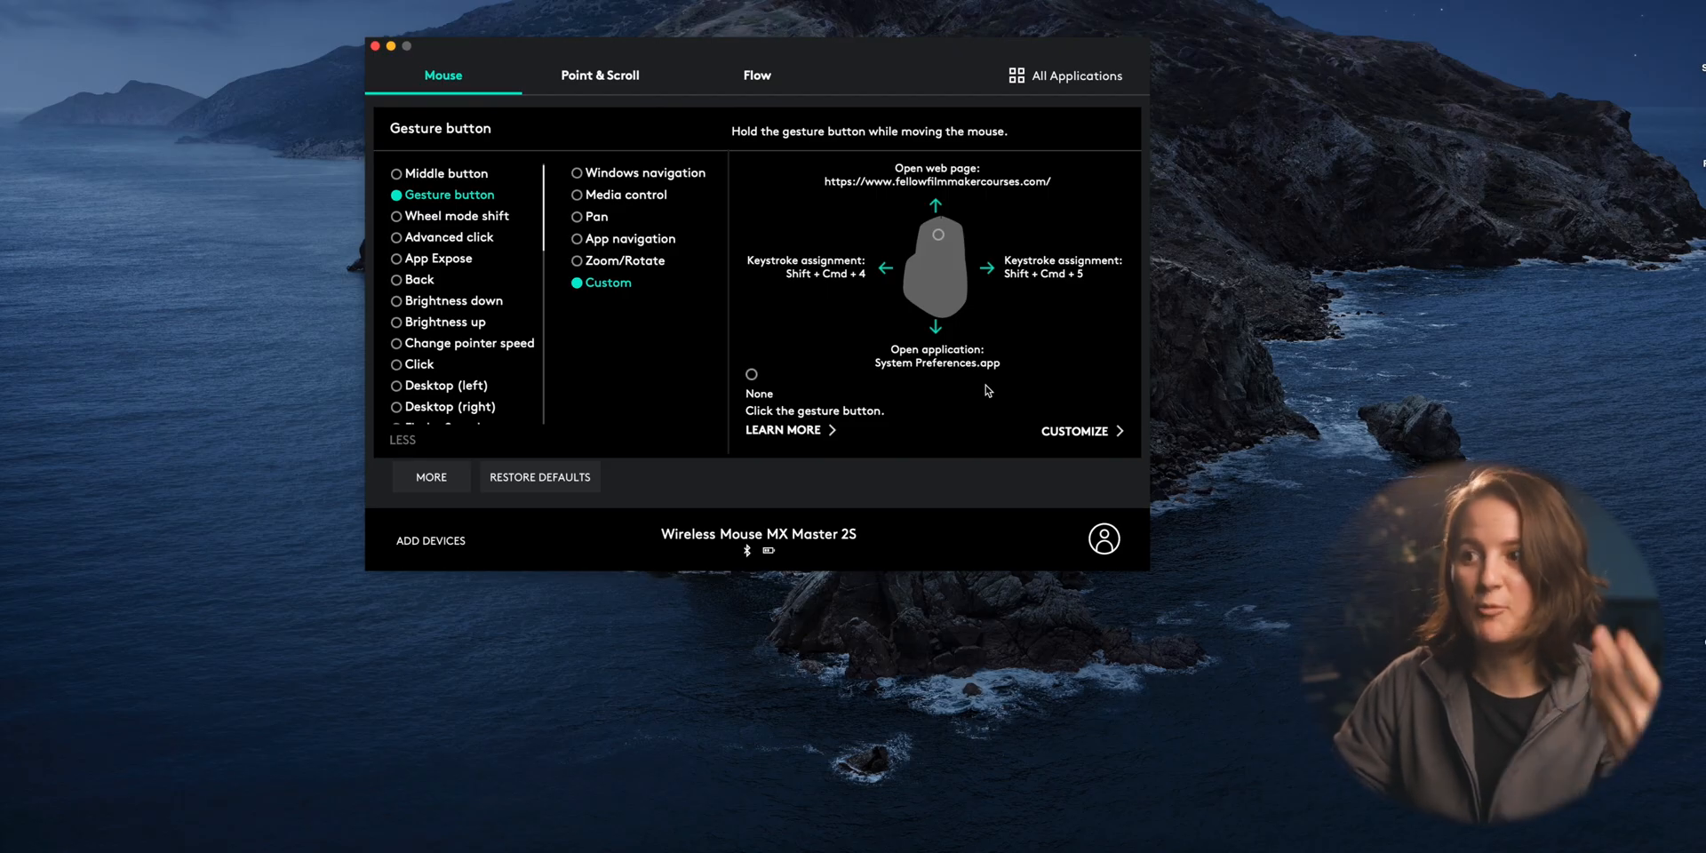
Assign a Desktop switching action to the left gesture direction
{"action": "left_click", "coordinate": [1077, 431]}
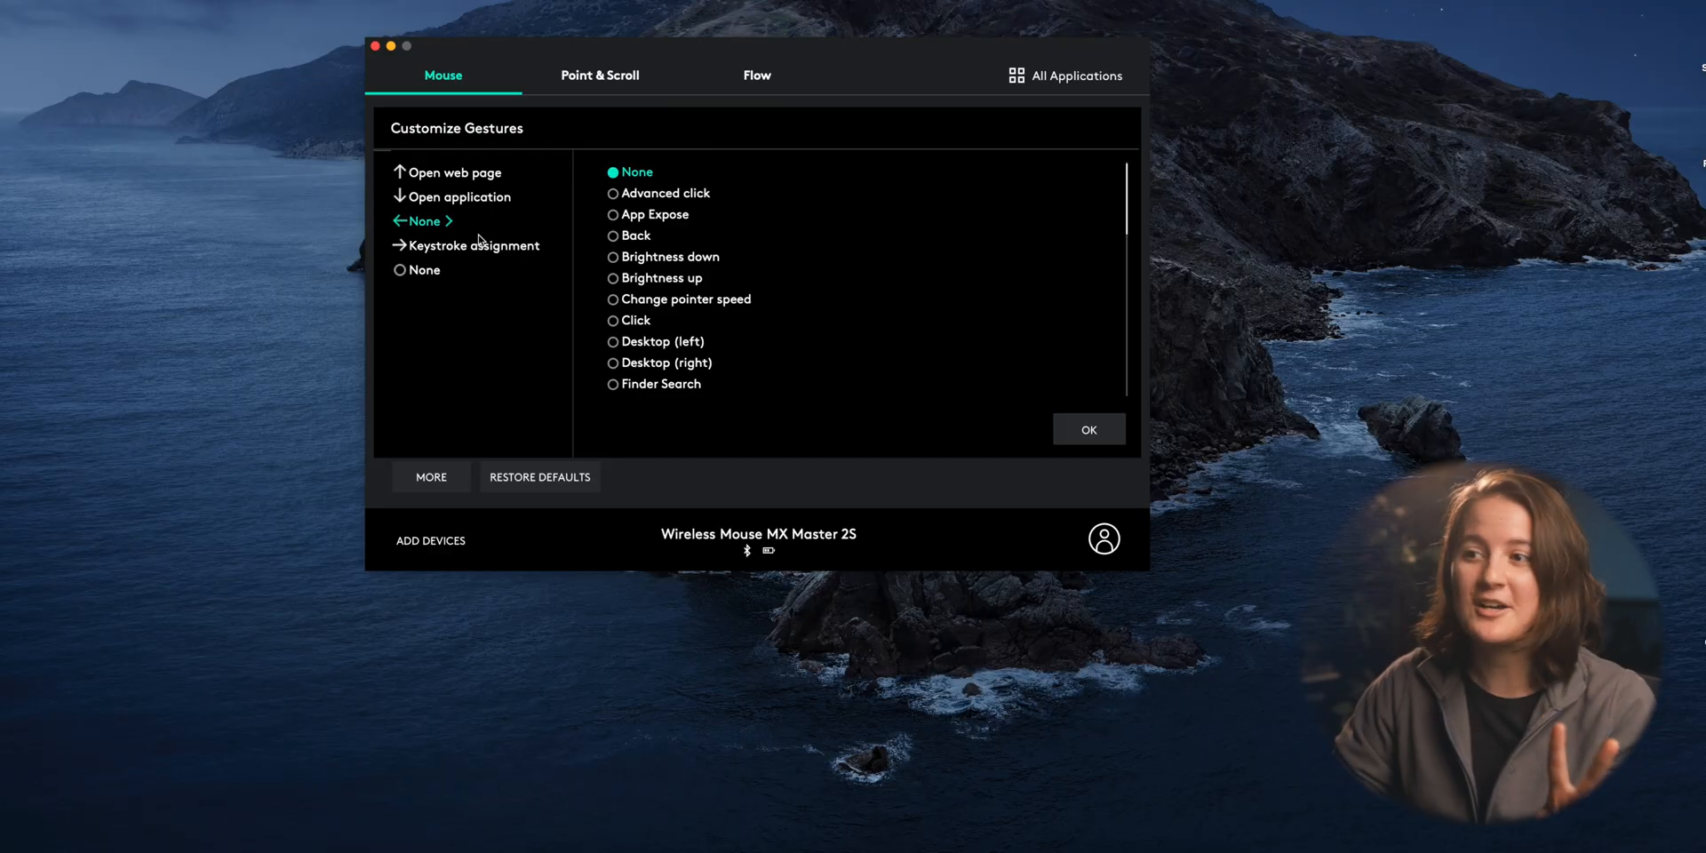
{"action": "mouse_move", "coordinate": [479, 242]}
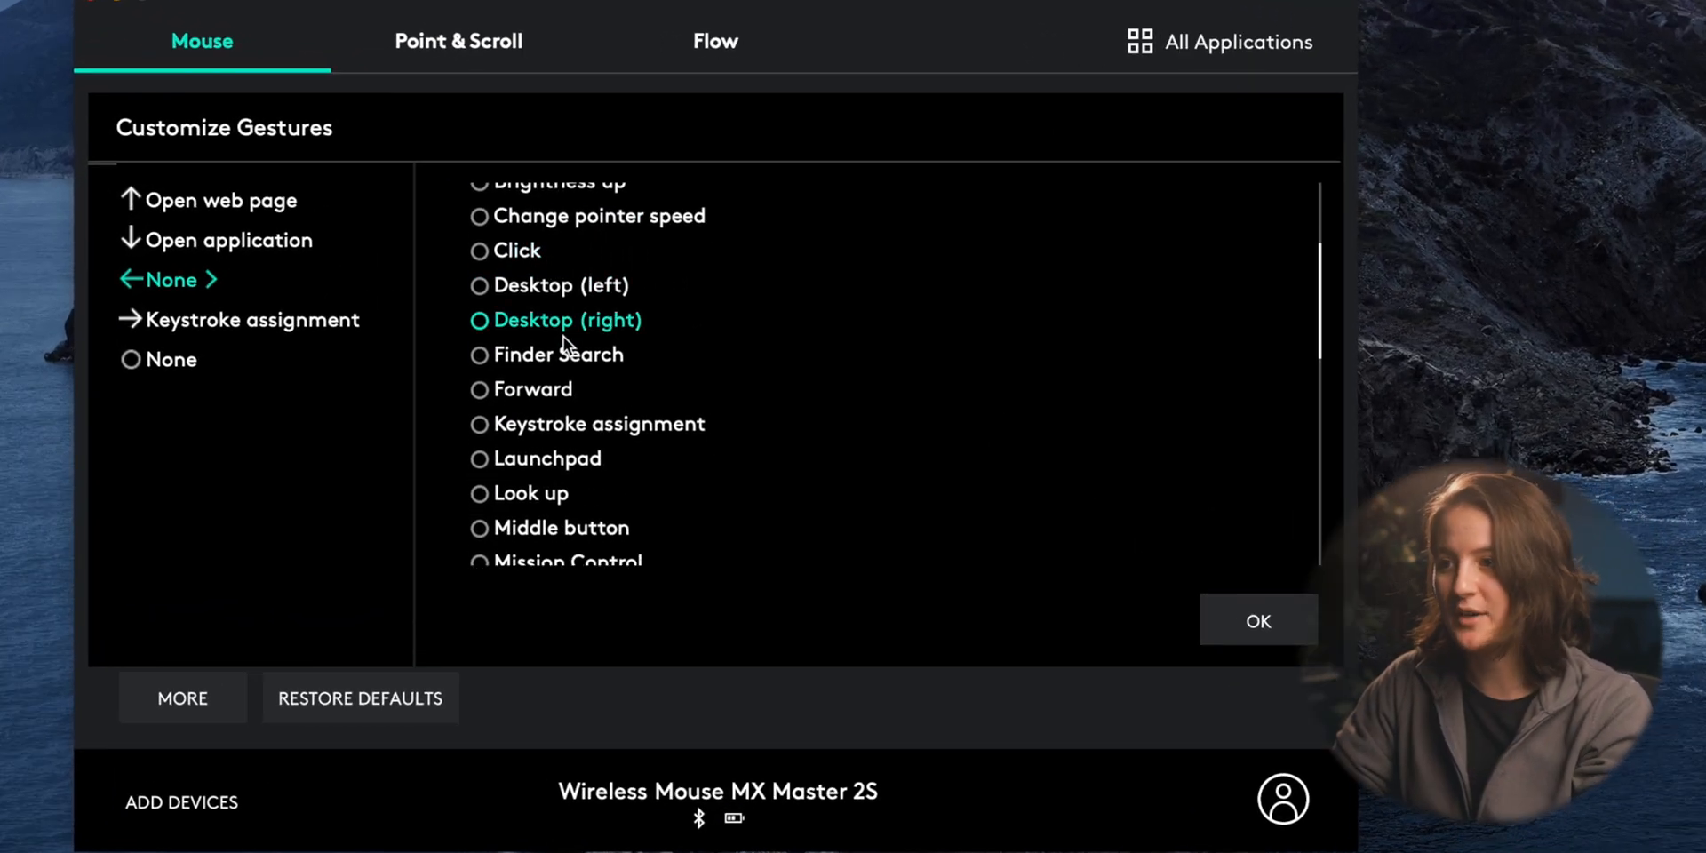
{"action": "left_click", "coordinate": [479, 427]}
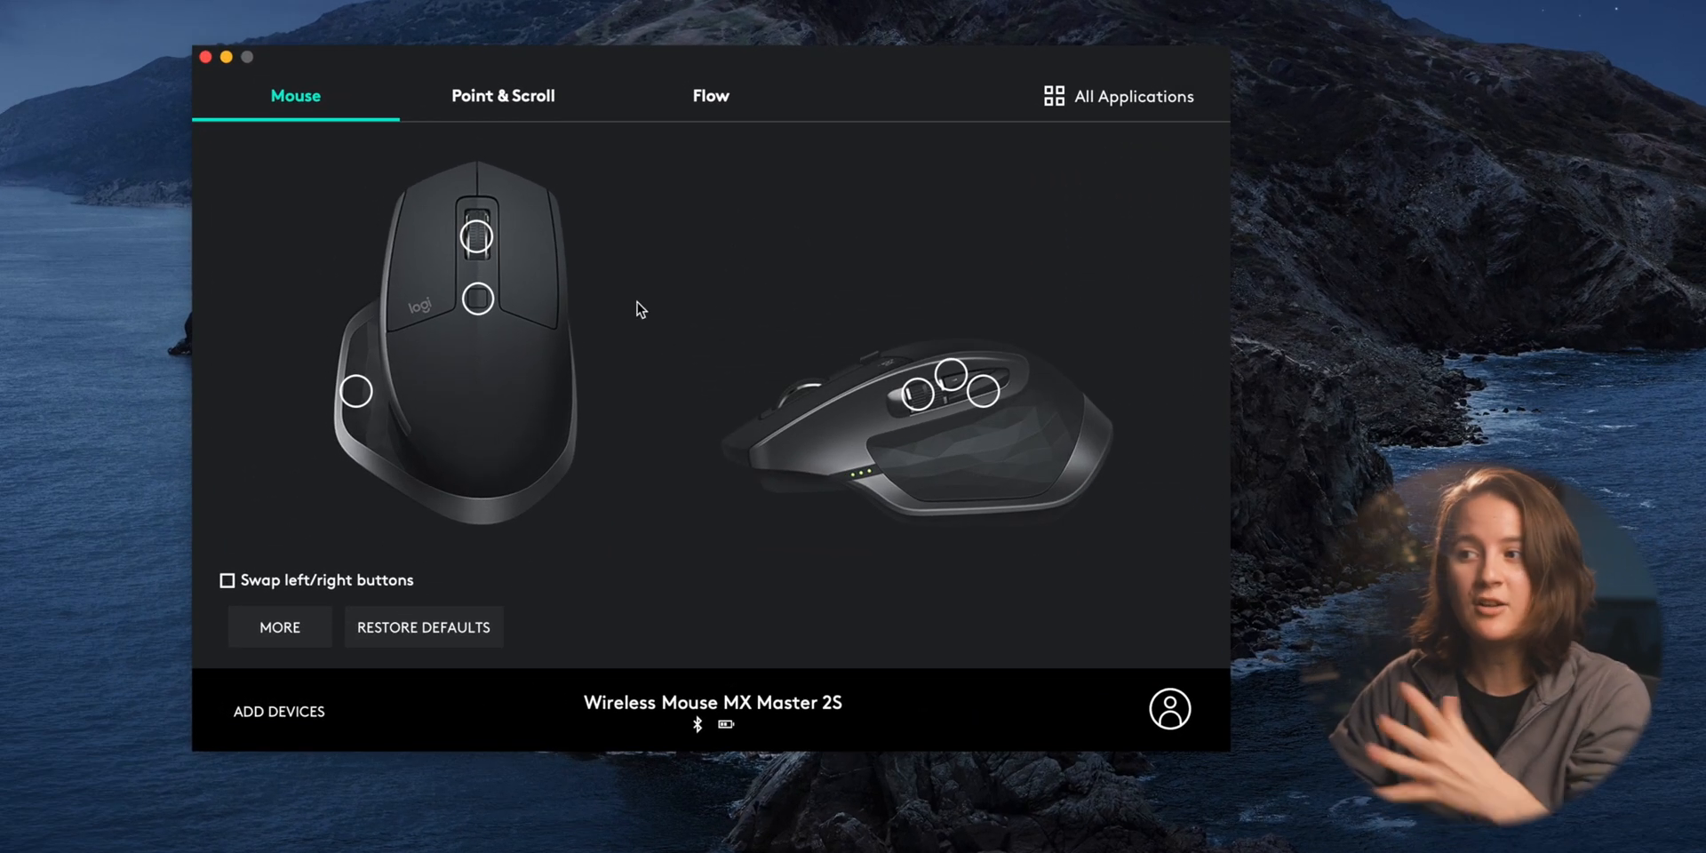
{"action": "mouse_move", "coordinate": [884, 459]}
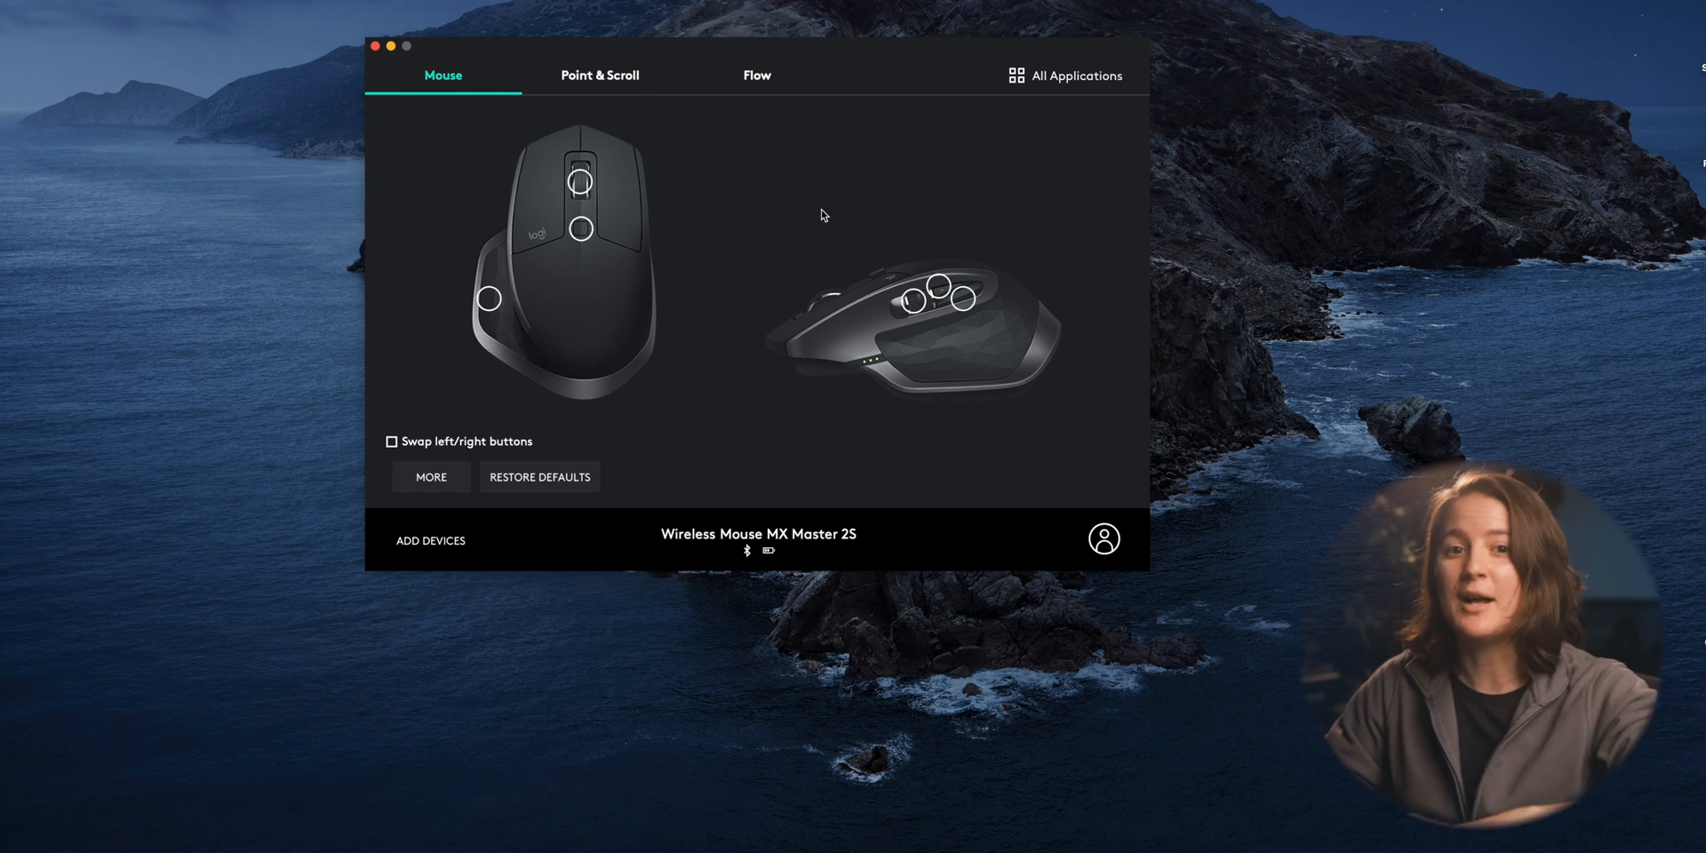
{"action": "mouse_move", "coordinate": [833, 206]}
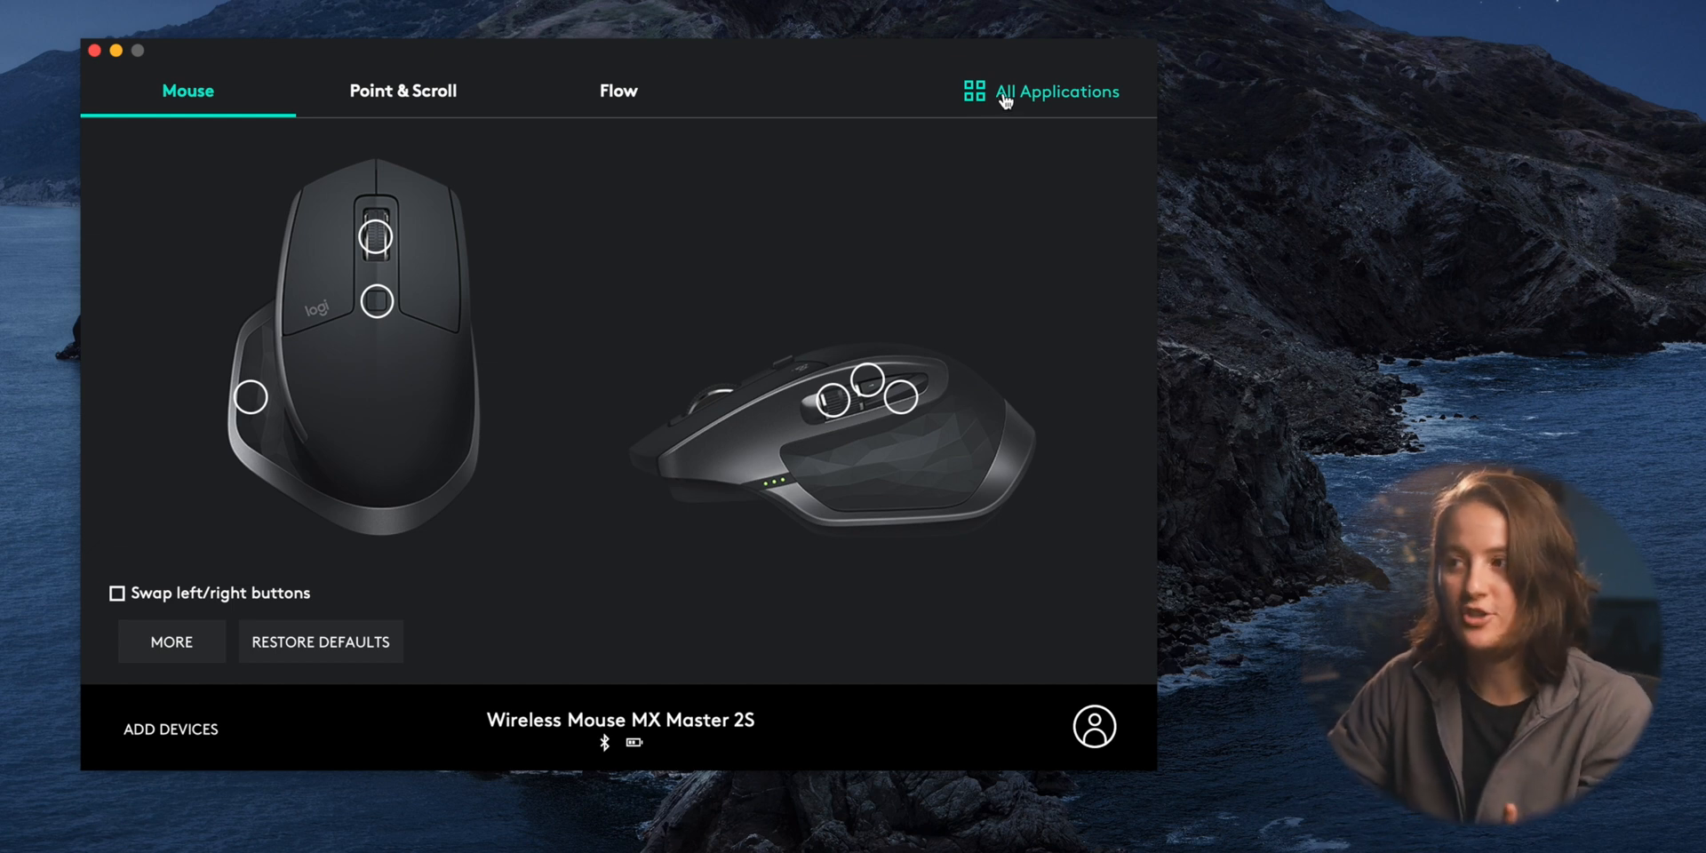
Switch from All Applications to the Final Cut Pro profile
{"action": "left_click", "coordinate": [1057, 91]}
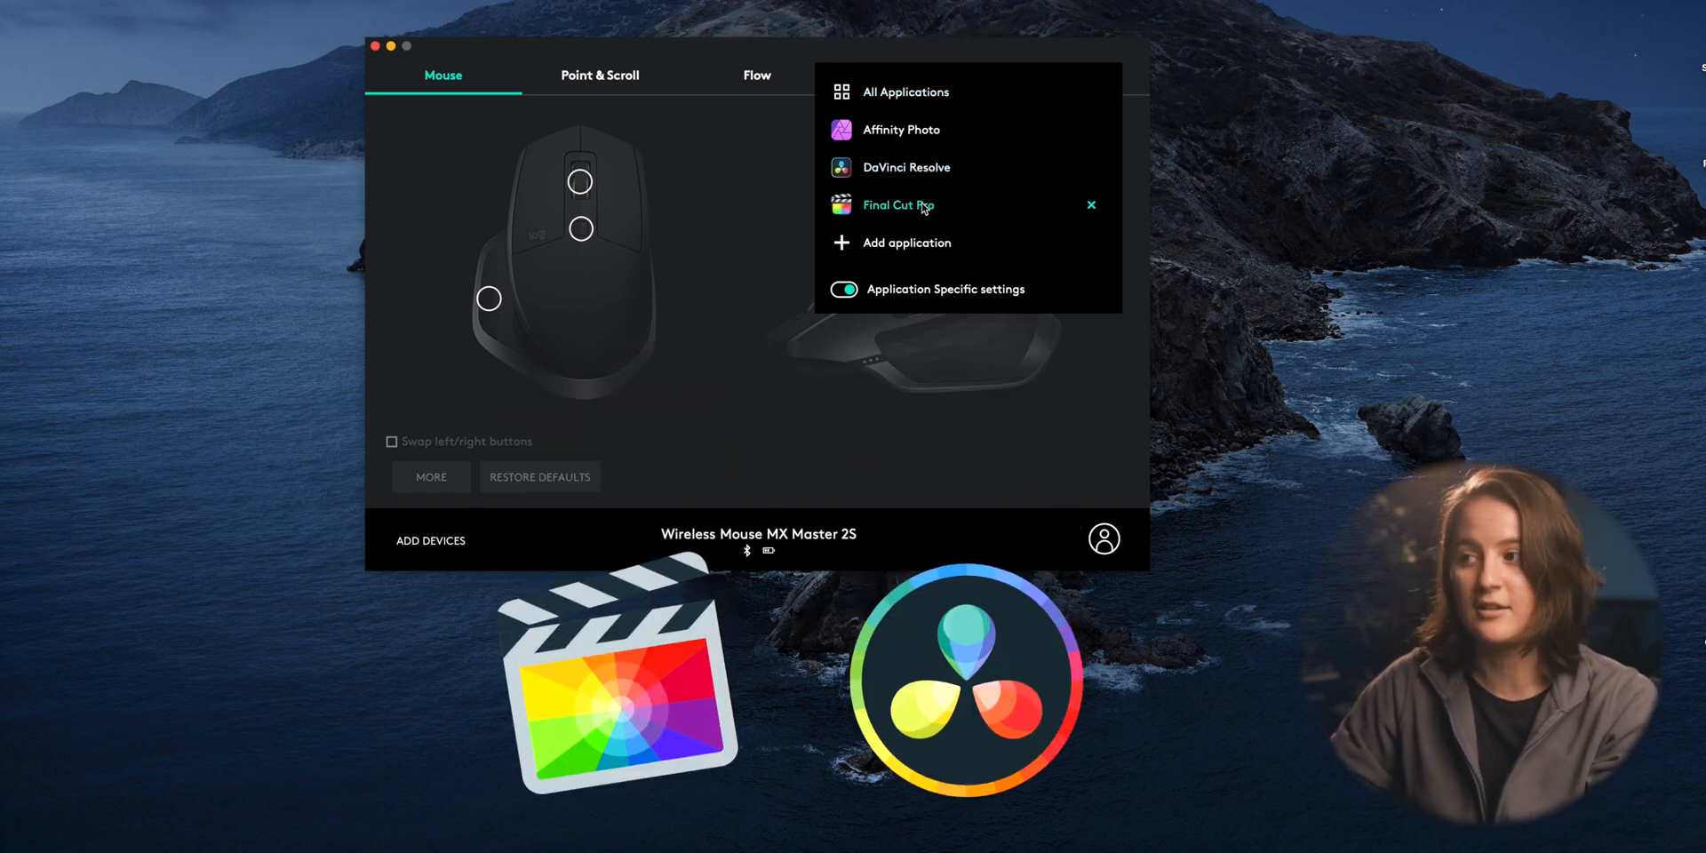
{"action": "left_click", "coordinate": [897, 204]}
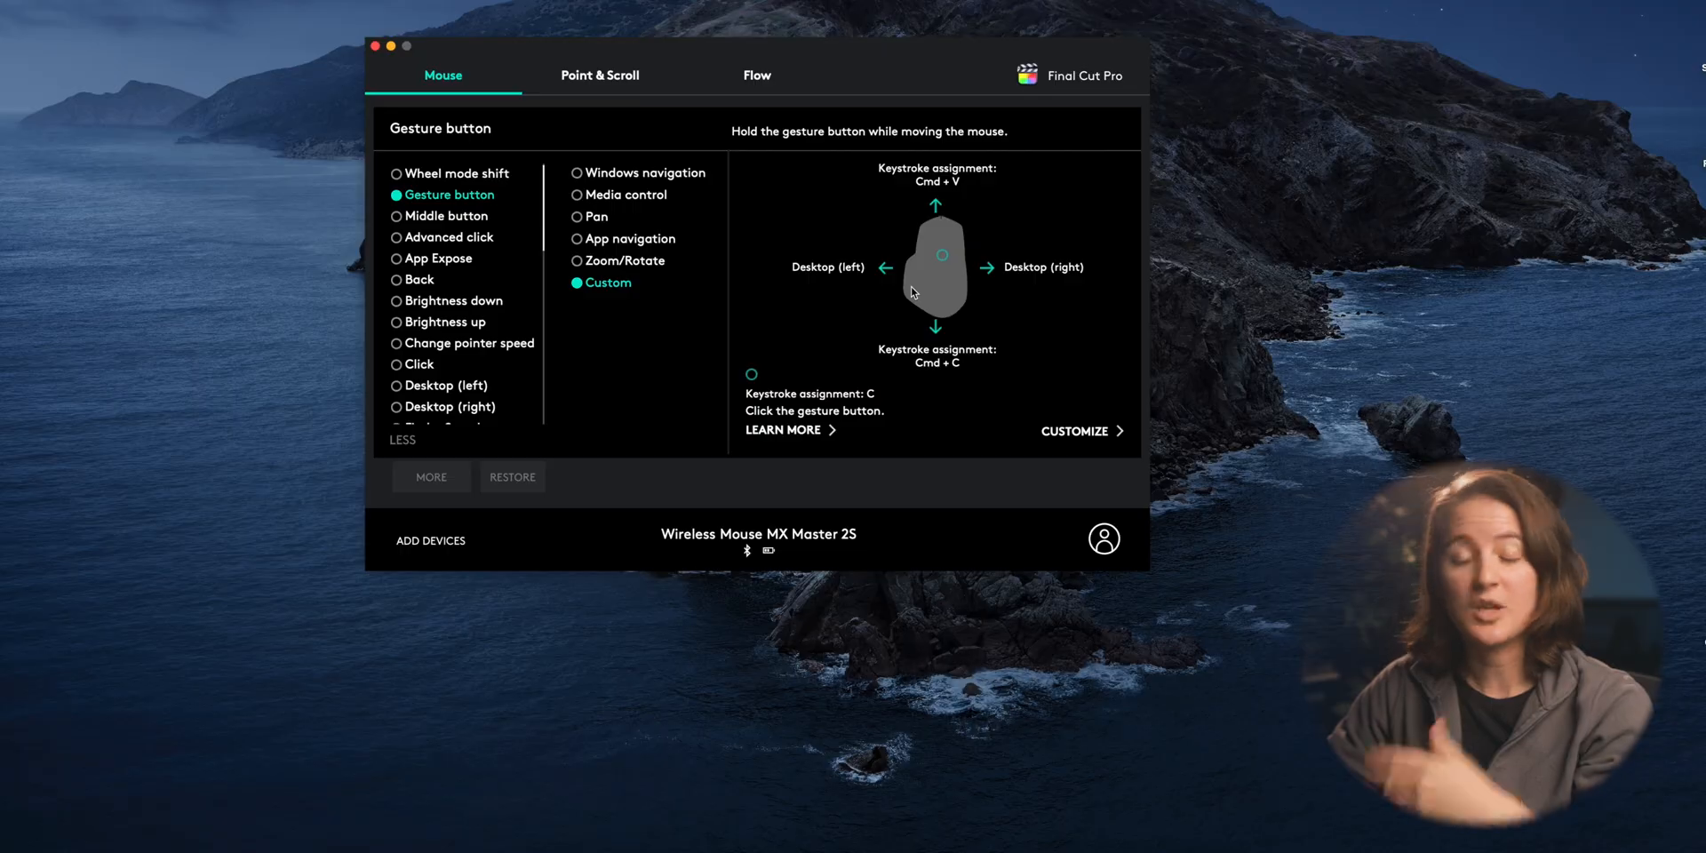
{"action": "mouse_move", "coordinate": [927, 288]}
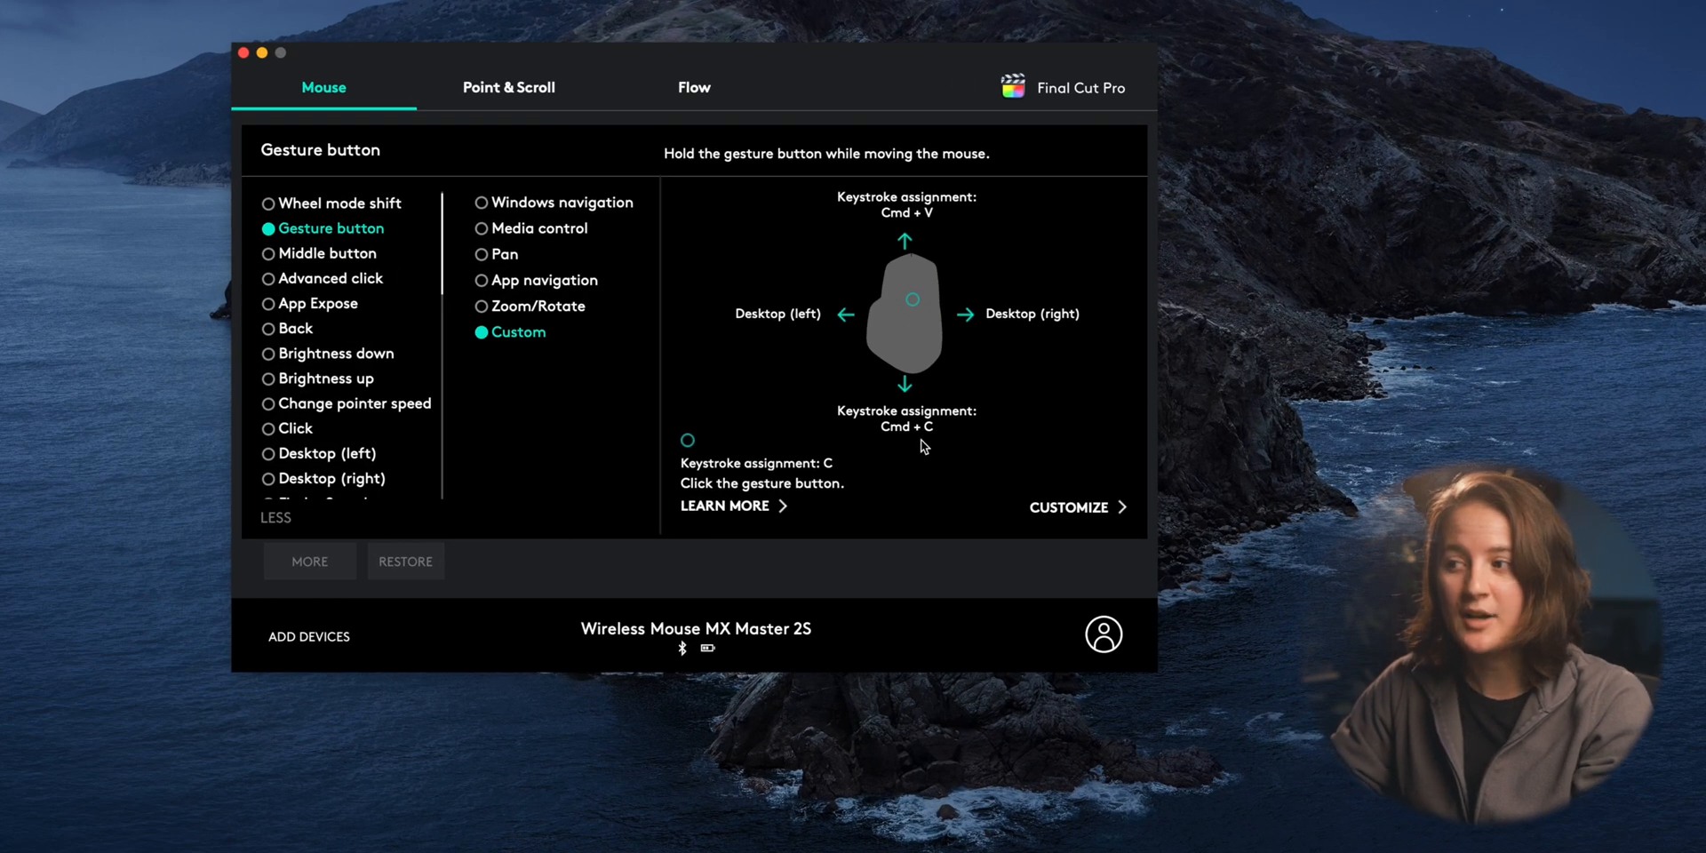
{"action": "mouse_move", "coordinate": [925, 242]}
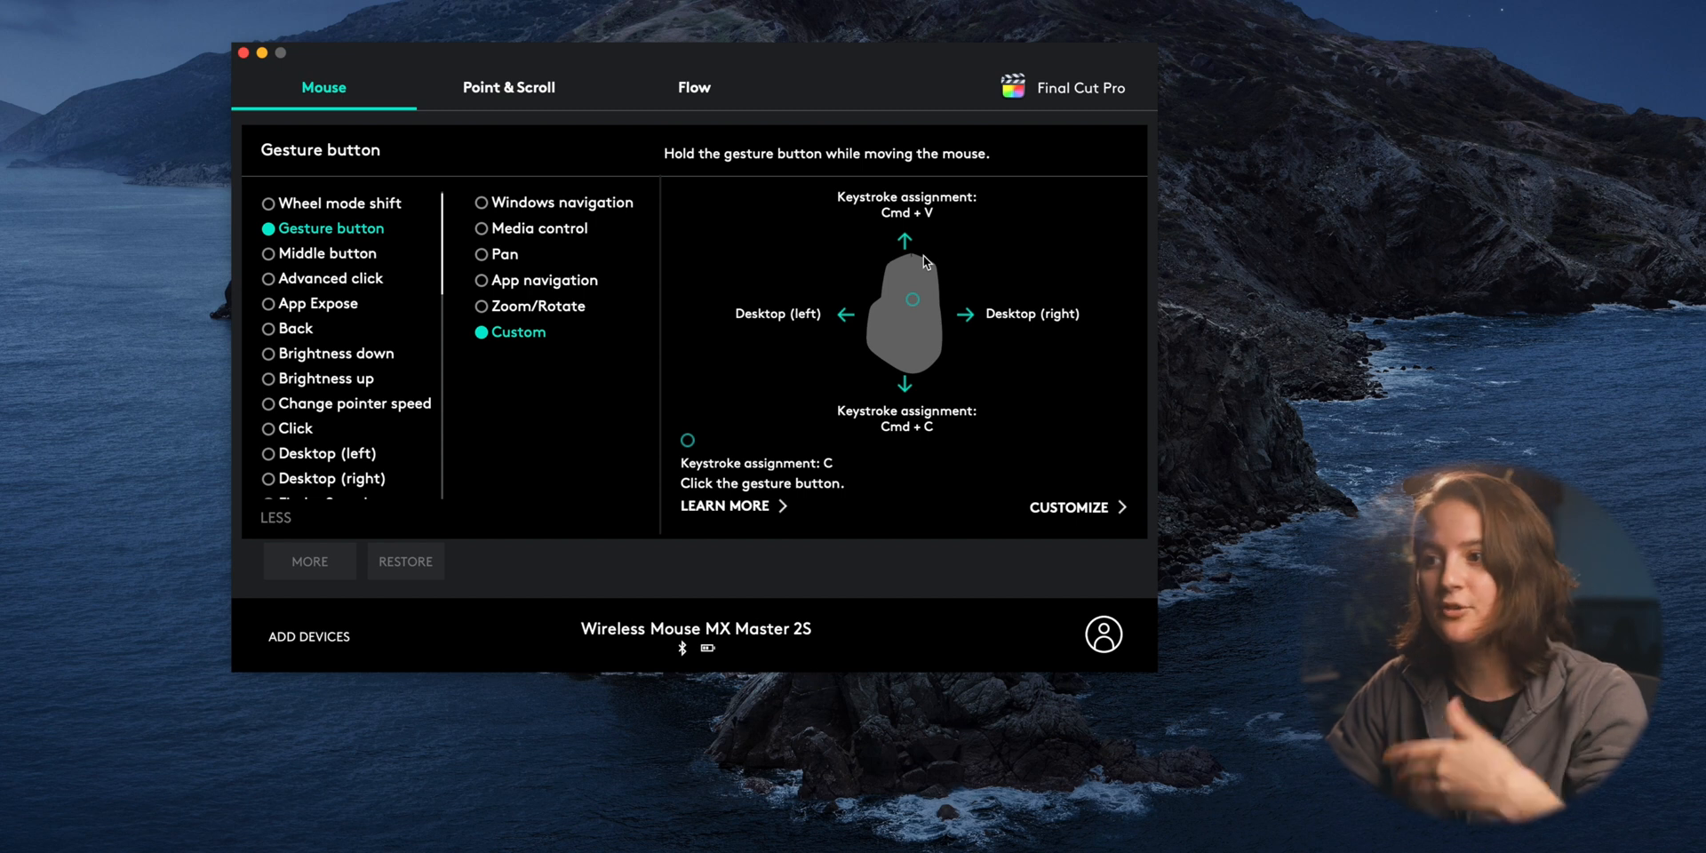
{"action": "mouse_move", "coordinate": [584, 180]}
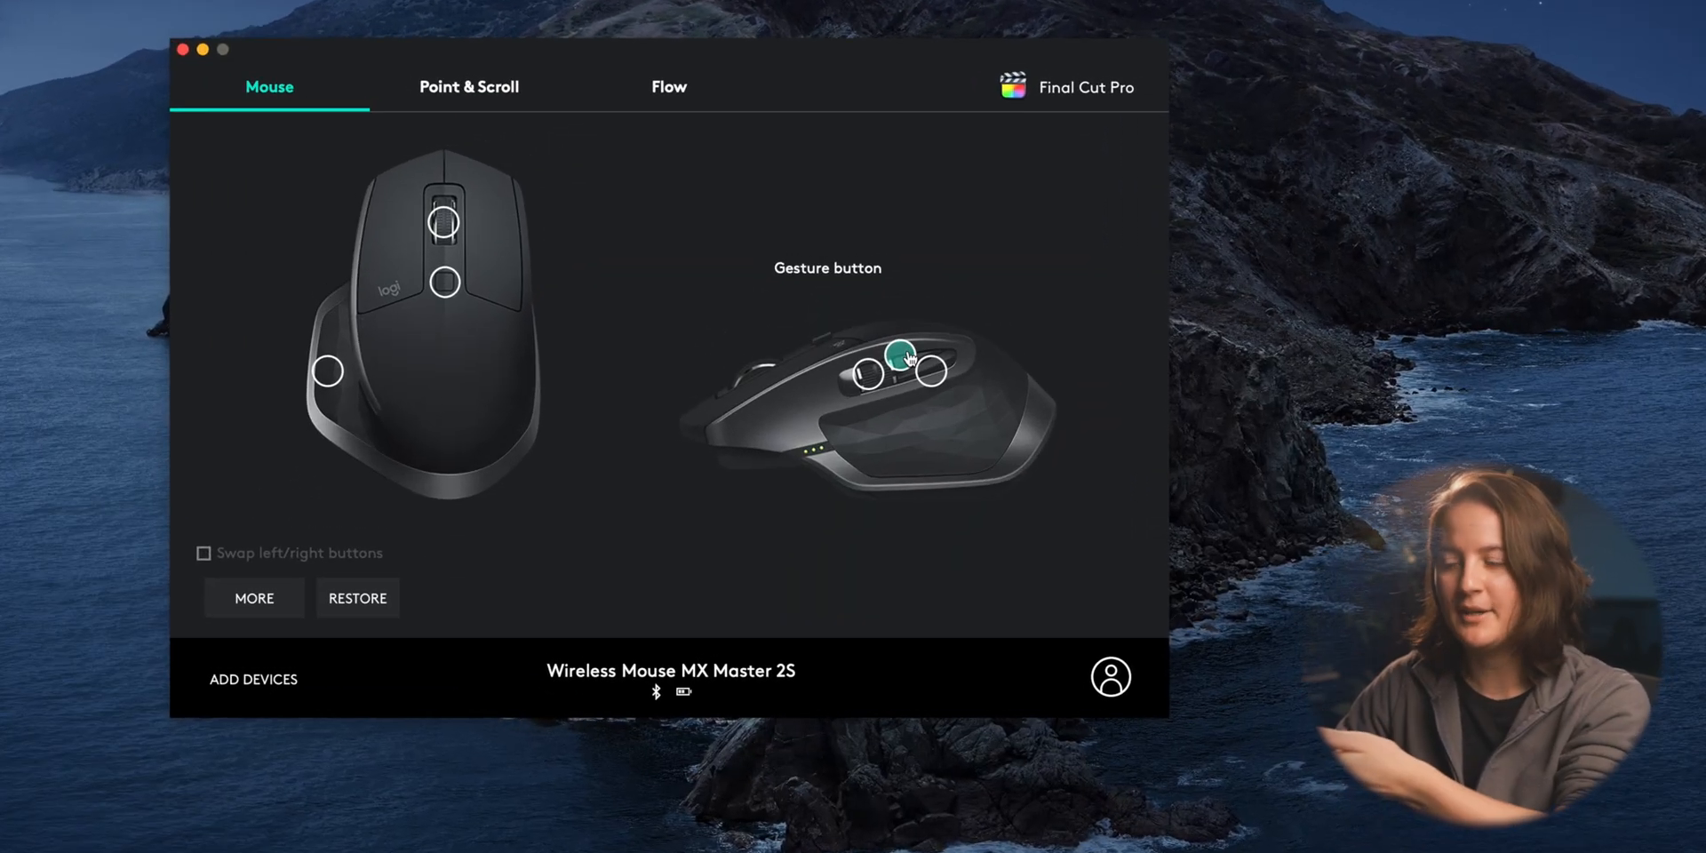
Open Final Cut Pro's gesture button for right Cmd+7, down Shift+Cmd+V, click Cmd+B
{"action": "left_click", "coordinate": [906, 358]}
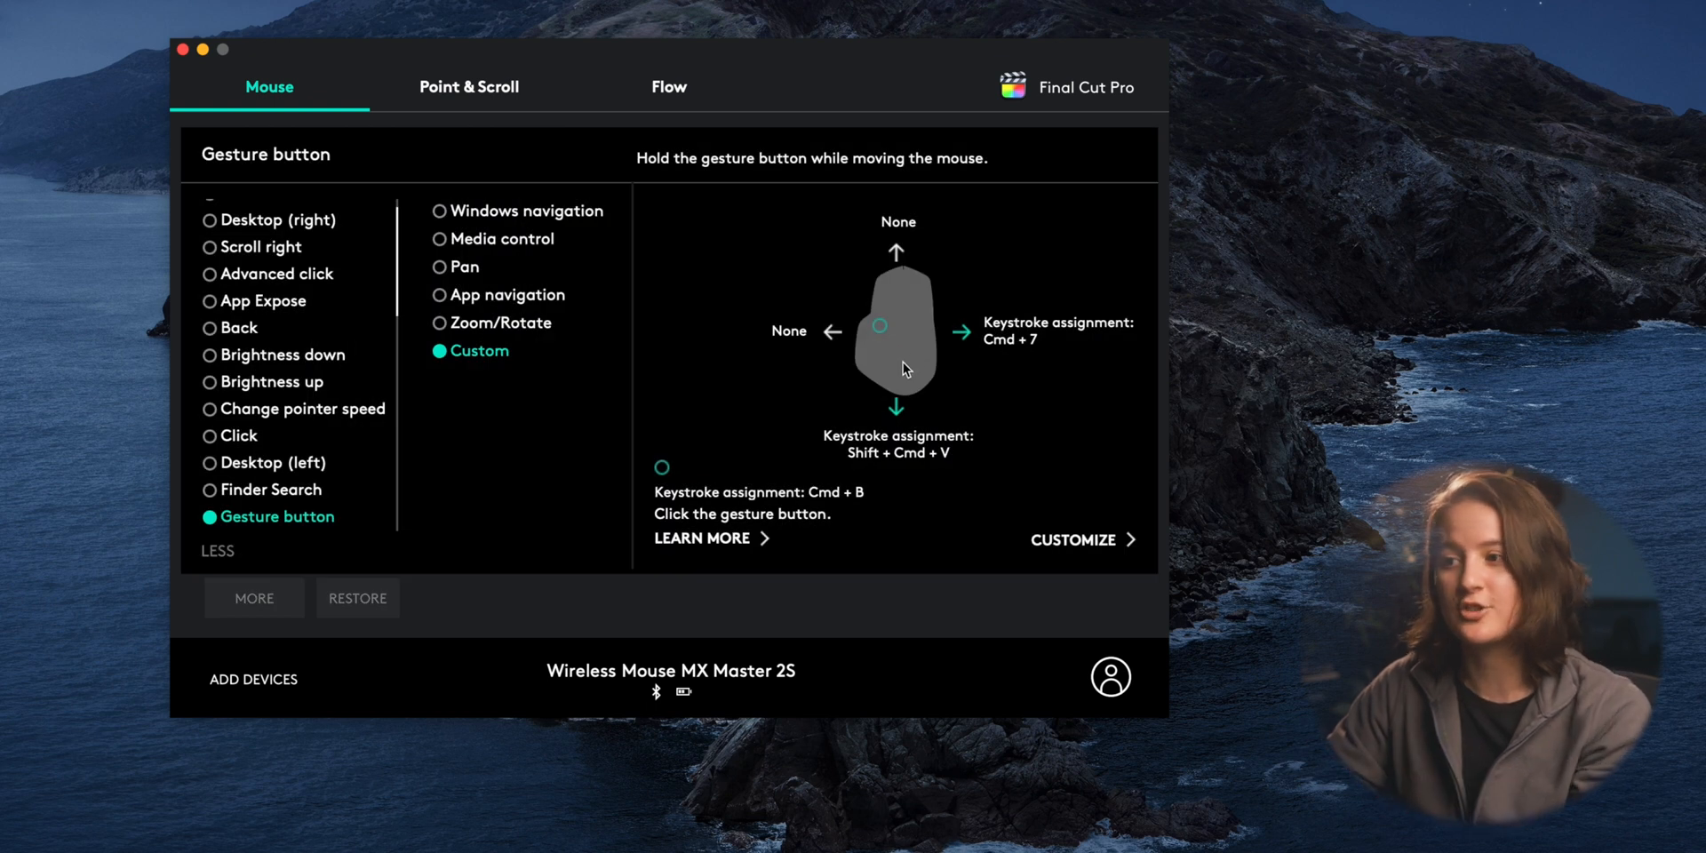
{"action": "mouse_move", "coordinate": [1032, 265]}
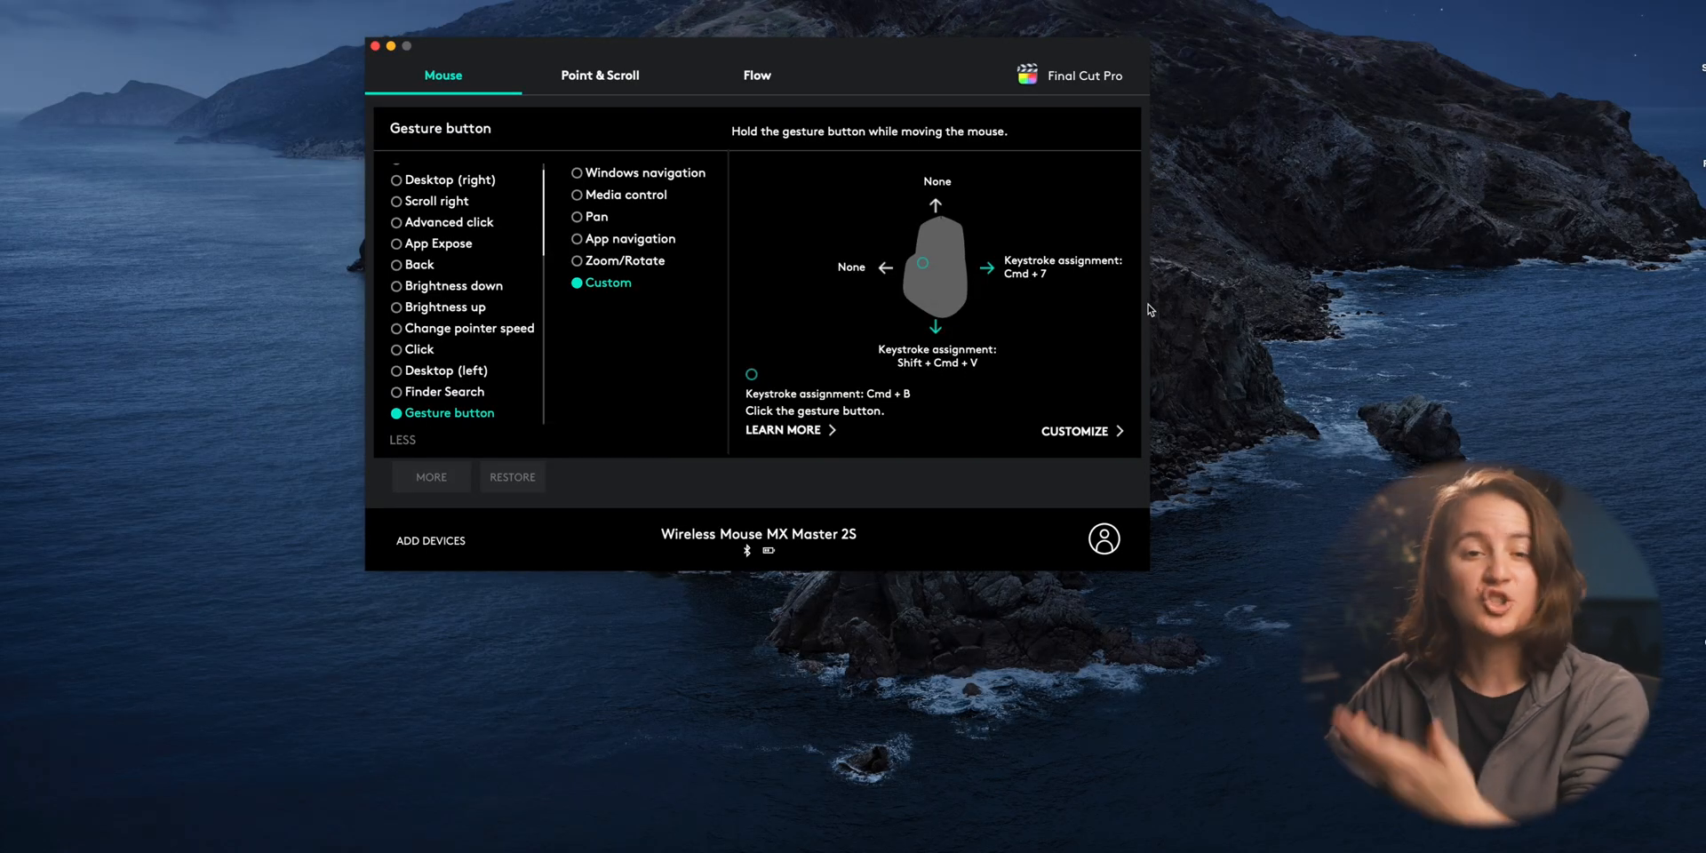
{"action": "mouse_move", "coordinate": [1014, 266]}
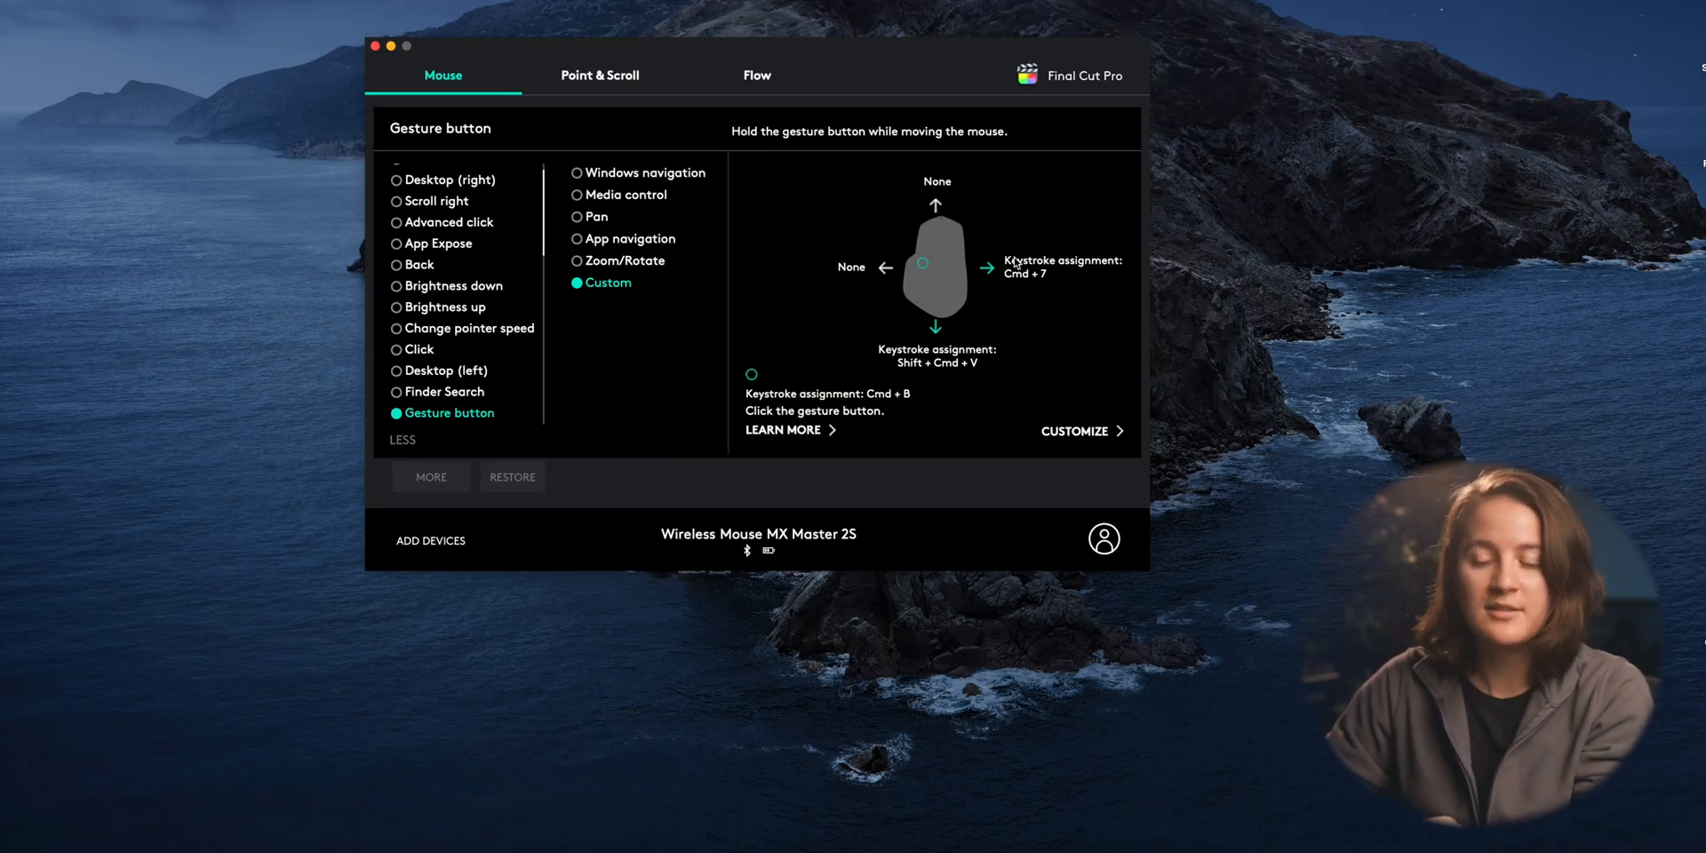
{"action": "mouse_move", "coordinate": [956, 404]}
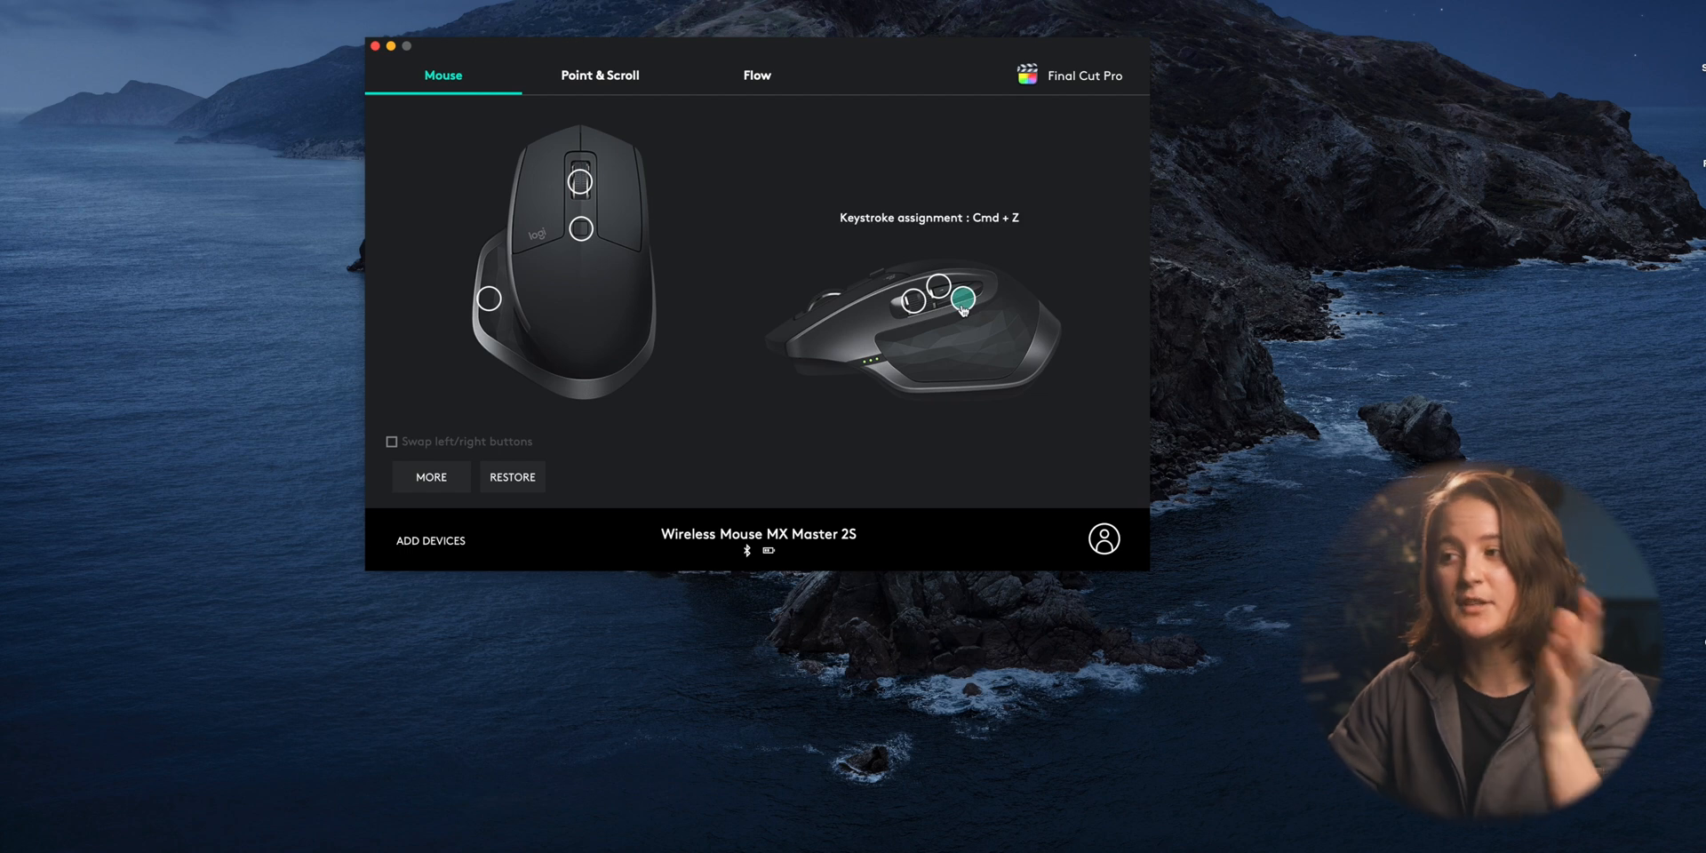
Open the action list of the thumb button assigned to Zoom using scroll wheel
{"action": "left_click", "coordinate": [962, 305]}
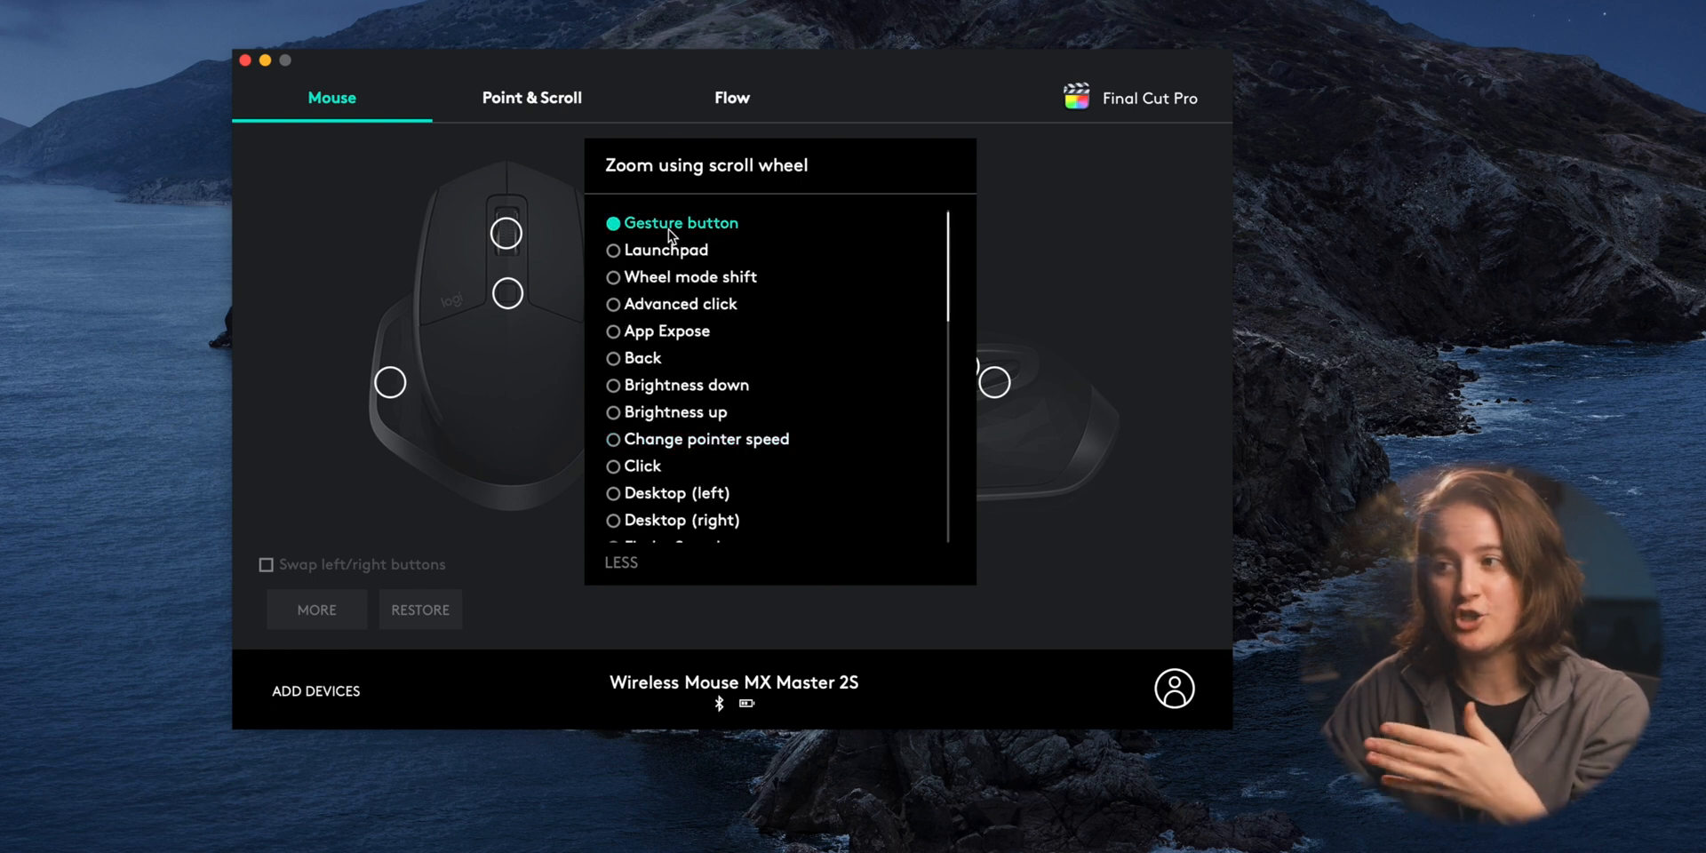
Turn the zoom button into a Gesture button and edit its click action
{"action": "left_click", "coordinate": [680, 223]}
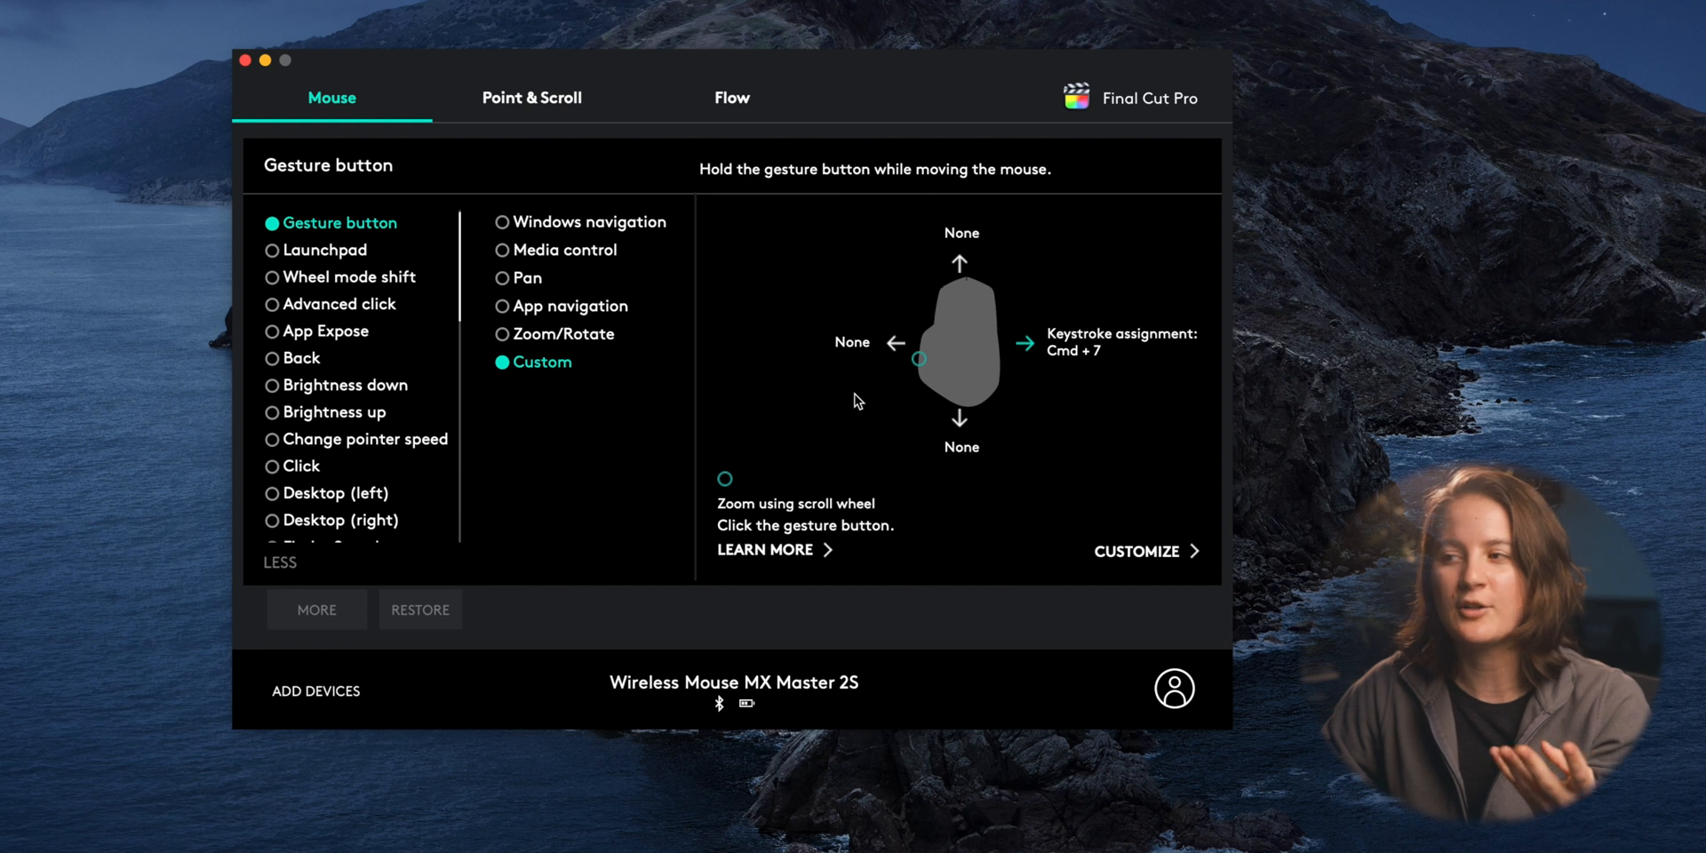
{"action": "left_click", "coordinate": [1145, 550]}
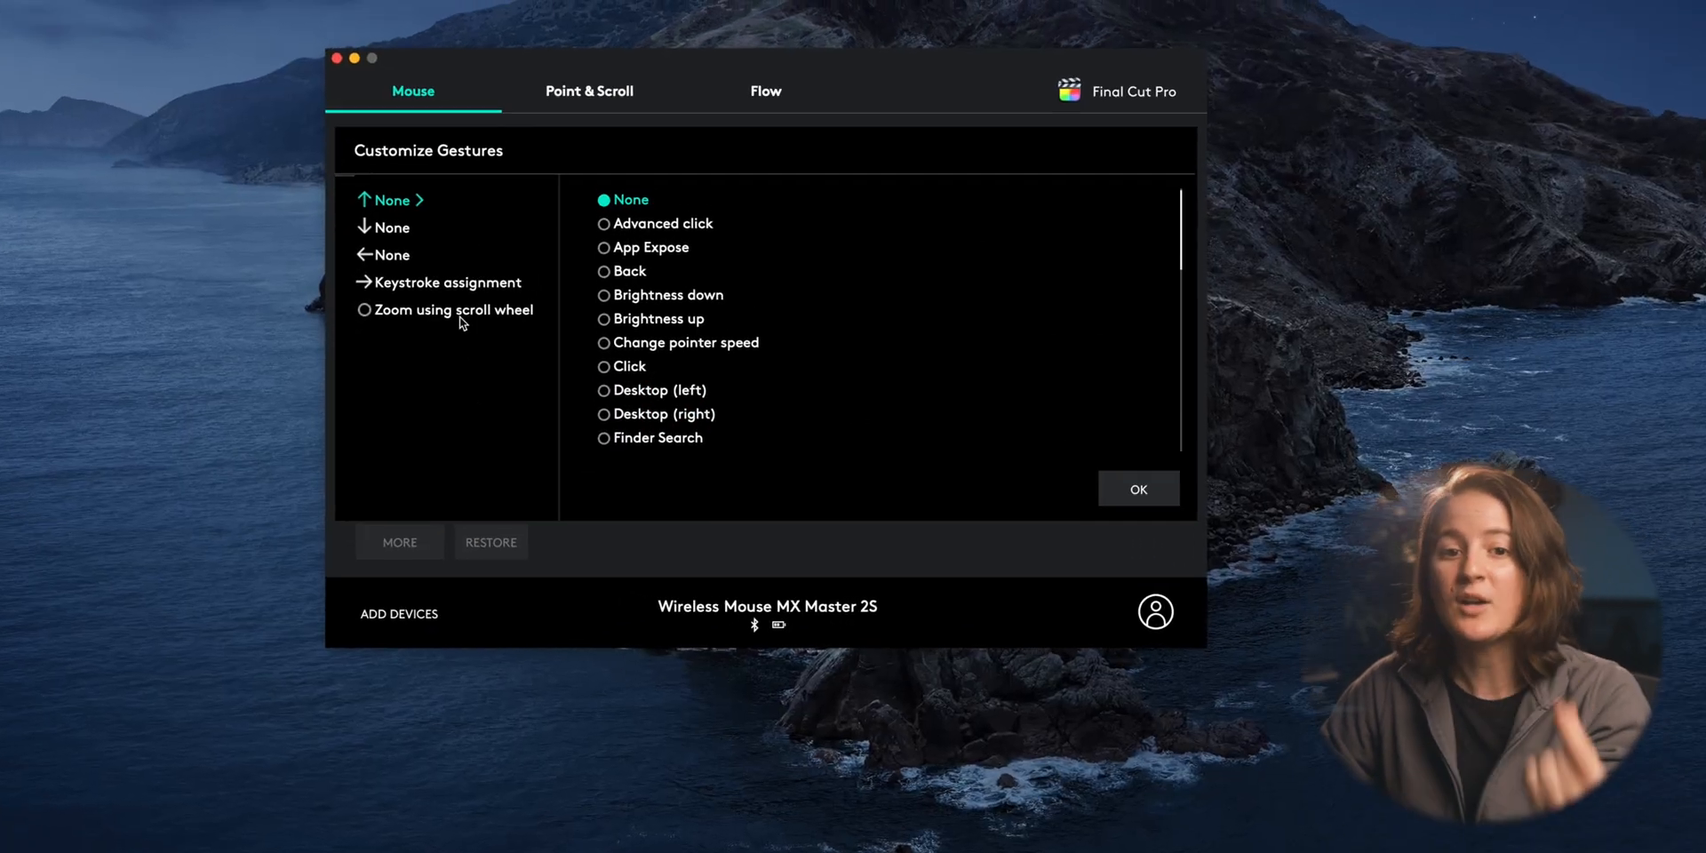
{"action": "left_click", "coordinate": [452, 309]}
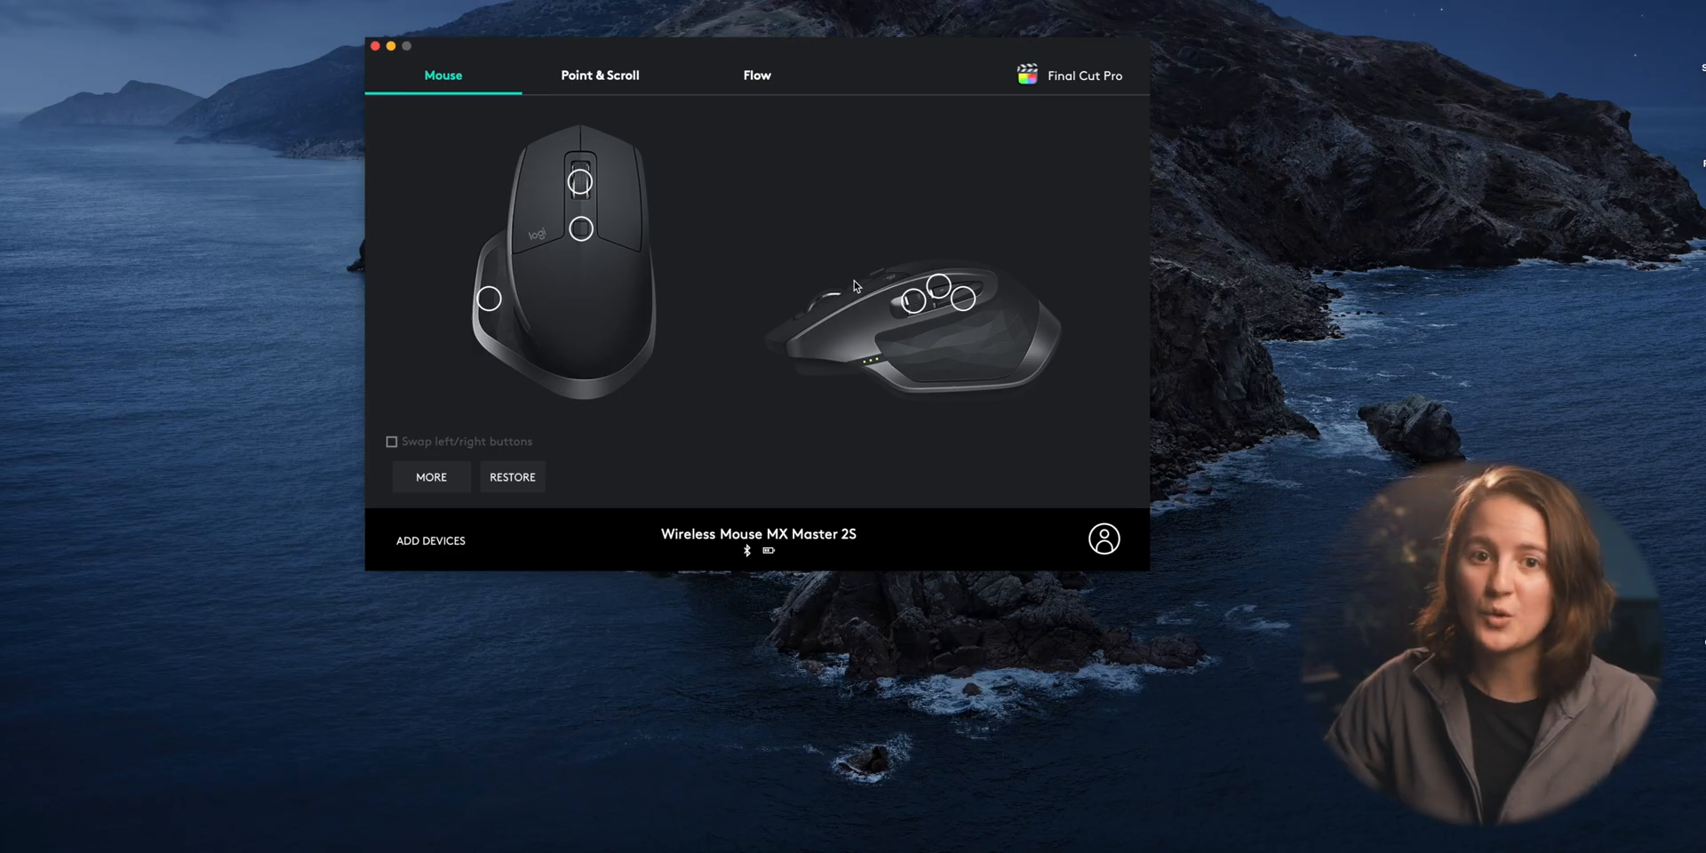
Switch to the DaVinci Resolve profile and customize its gesture directions
{"action": "left_click", "coordinate": [1081, 75]}
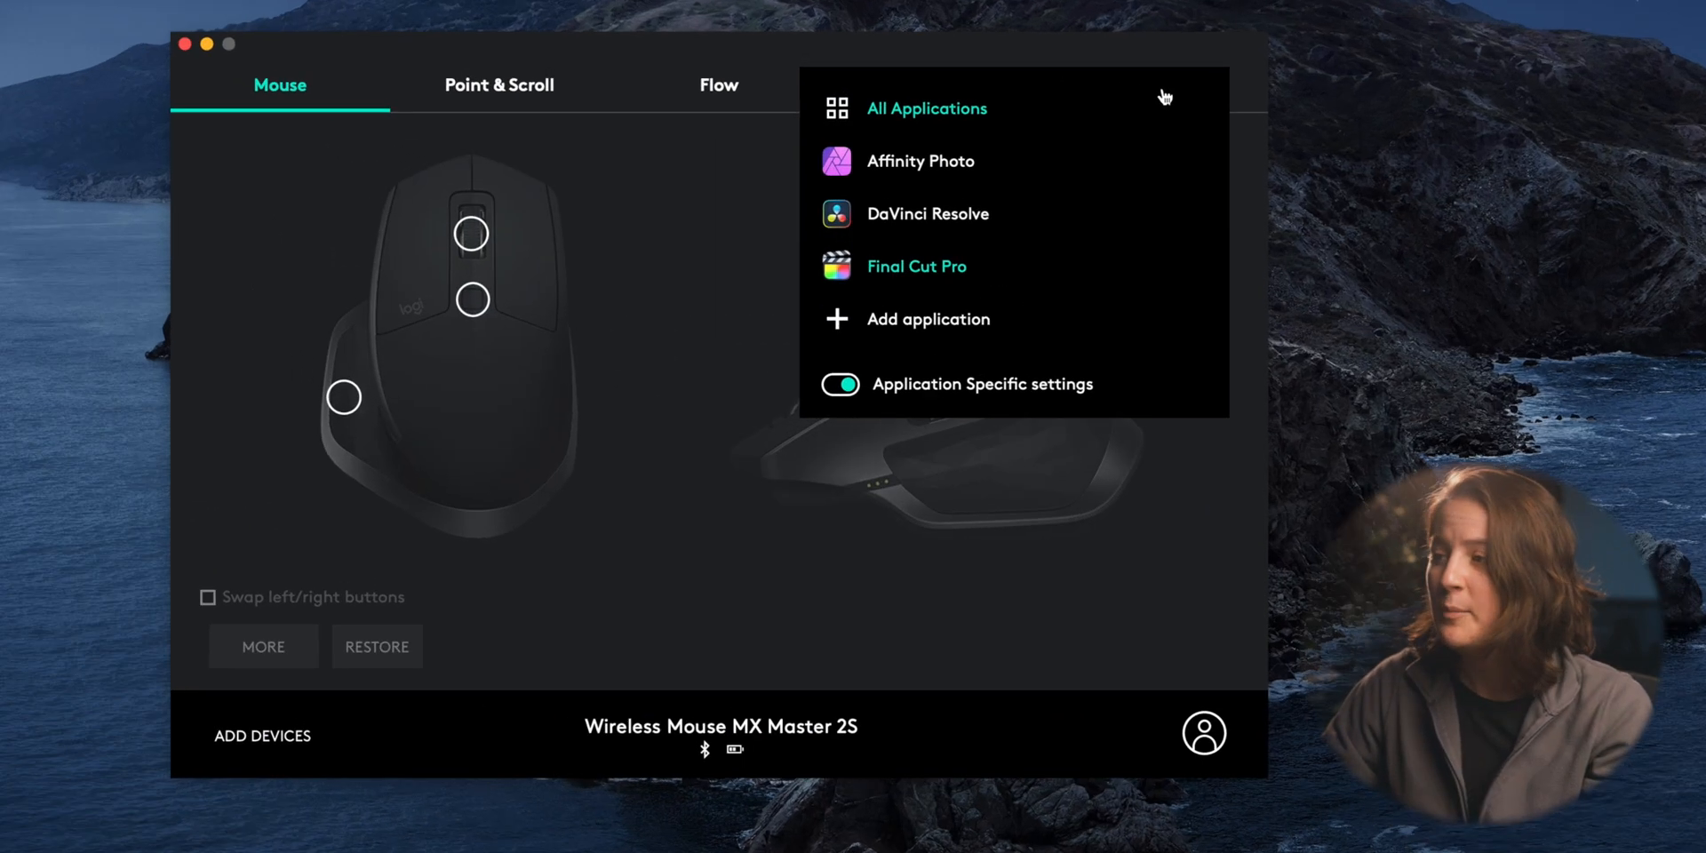
{"action": "left_click", "coordinate": [927, 213]}
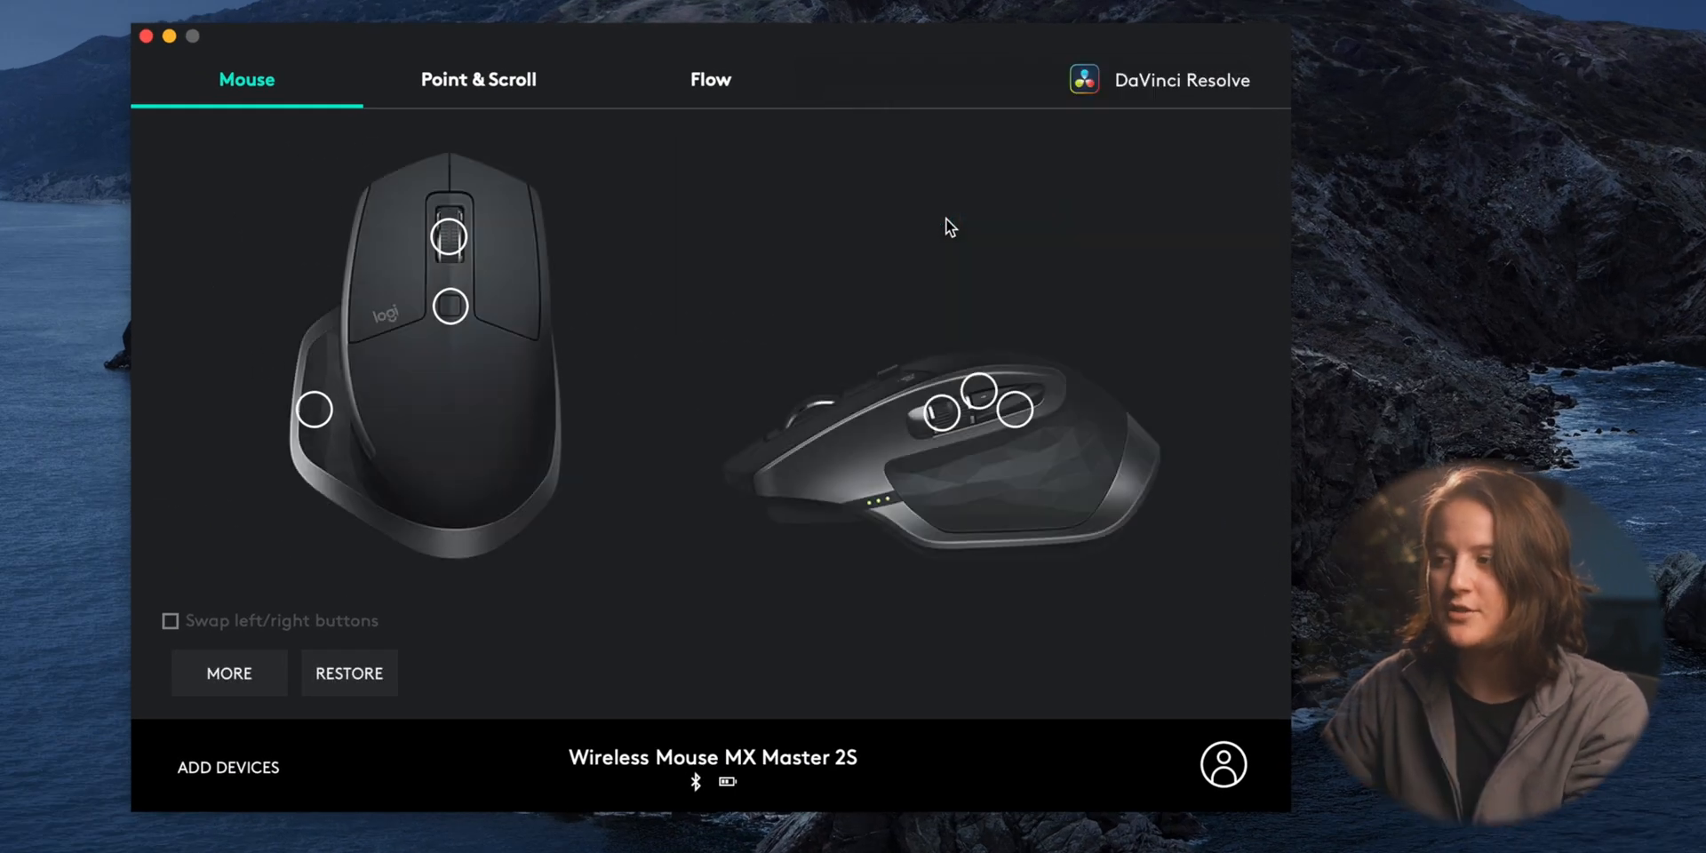
{"action": "mouse_move", "coordinate": [1005, 284]}
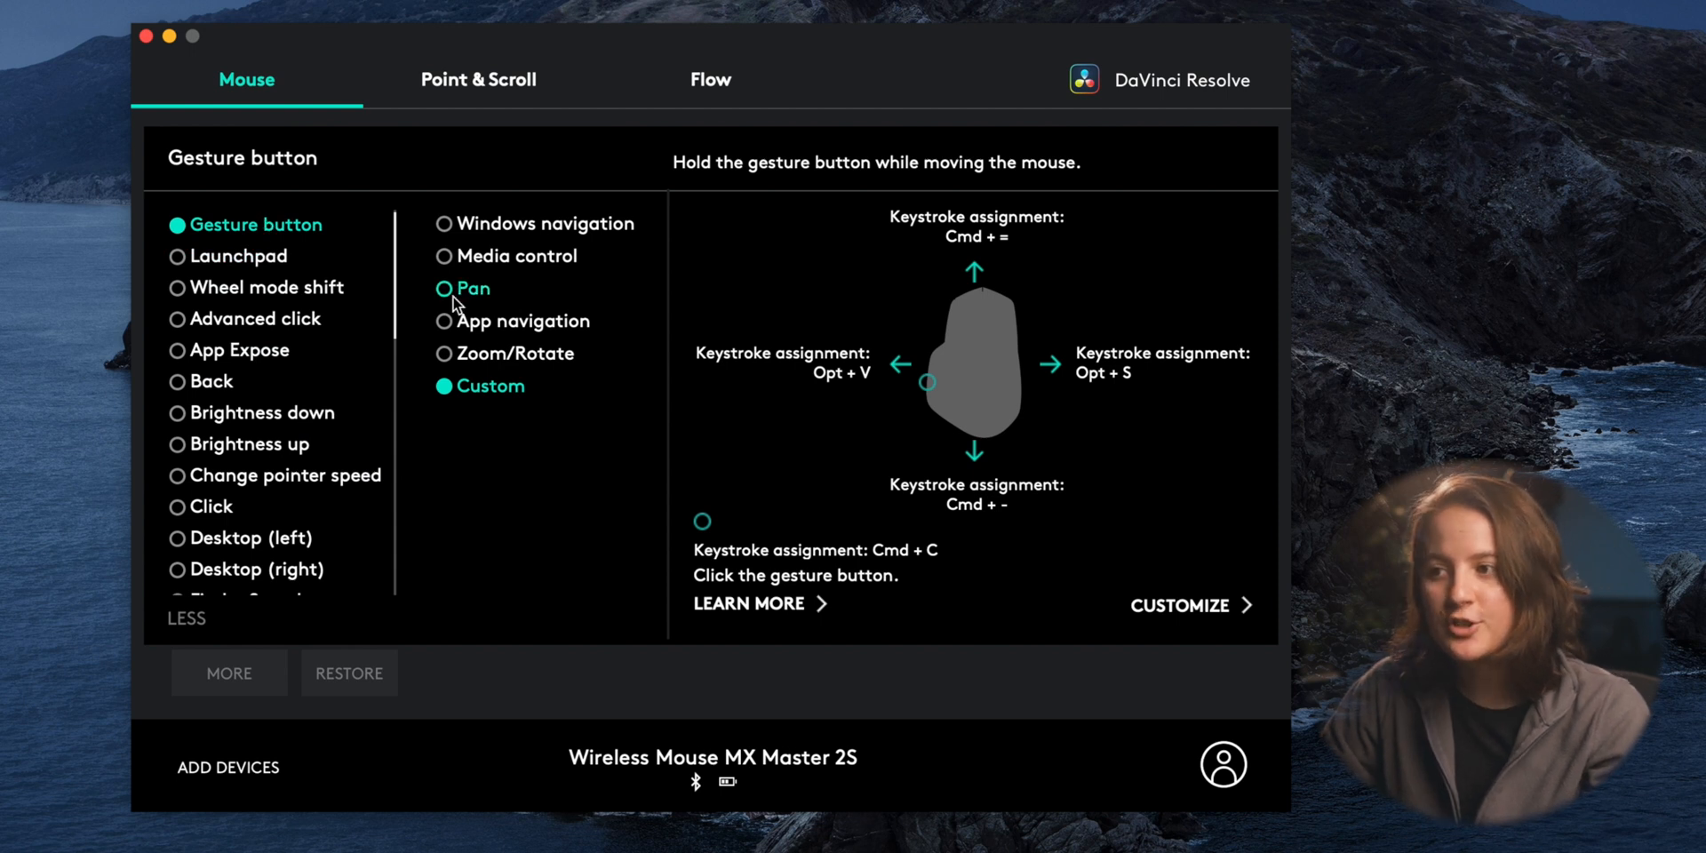
{"action": "mouse_move", "coordinate": [930, 544]}
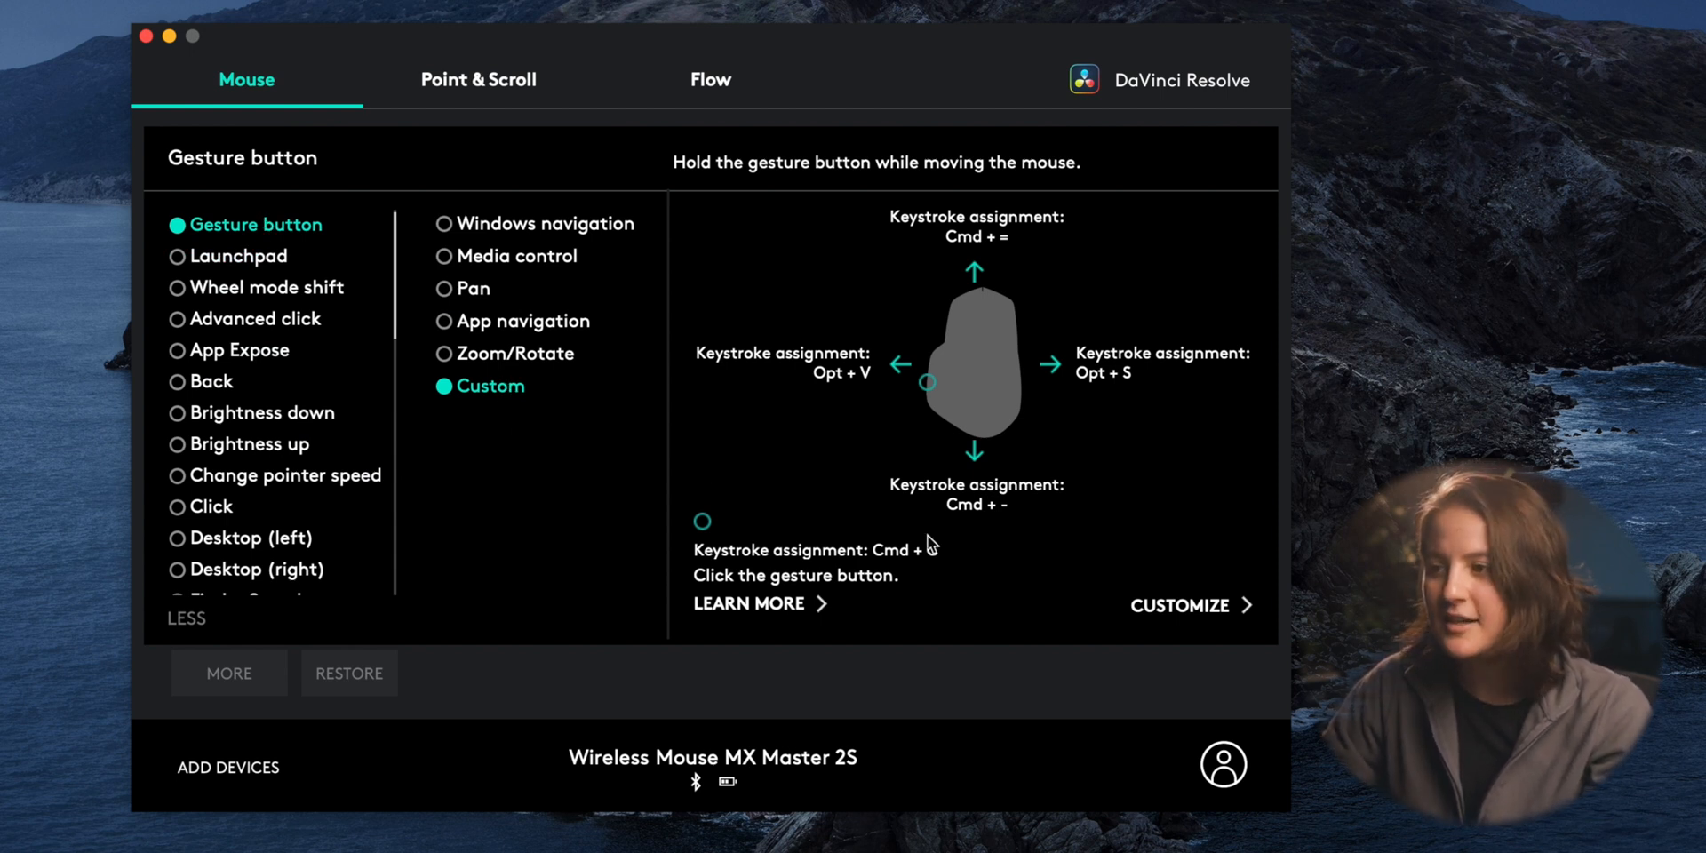
{"action": "left_click", "coordinate": [1191, 605]}
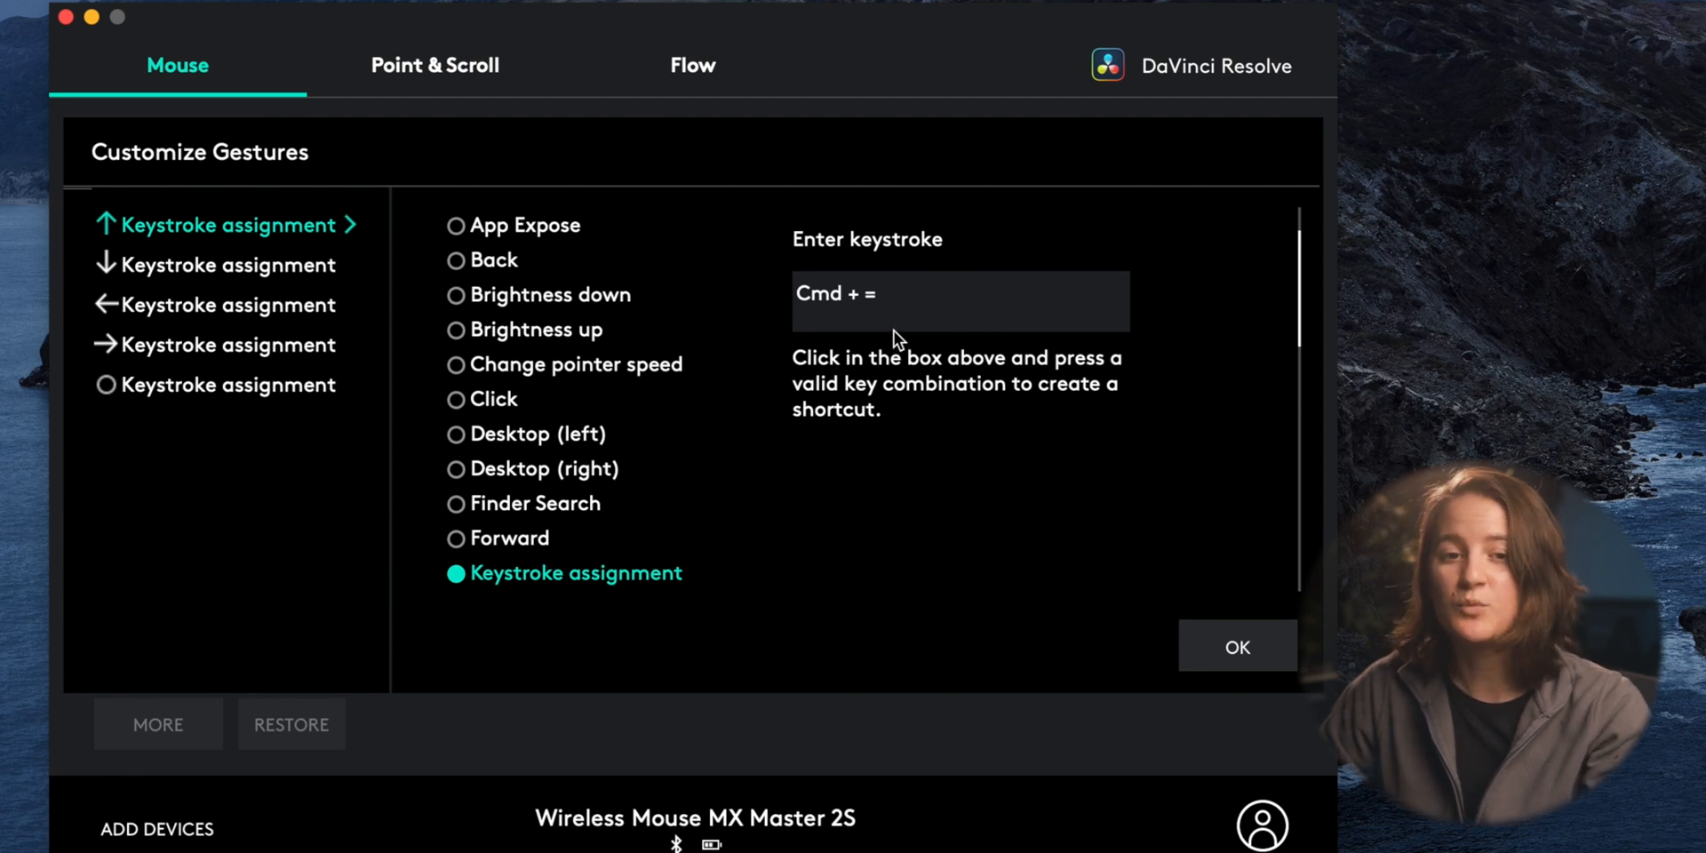
{"action": "mouse_move", "coordinate": [228, 281]}
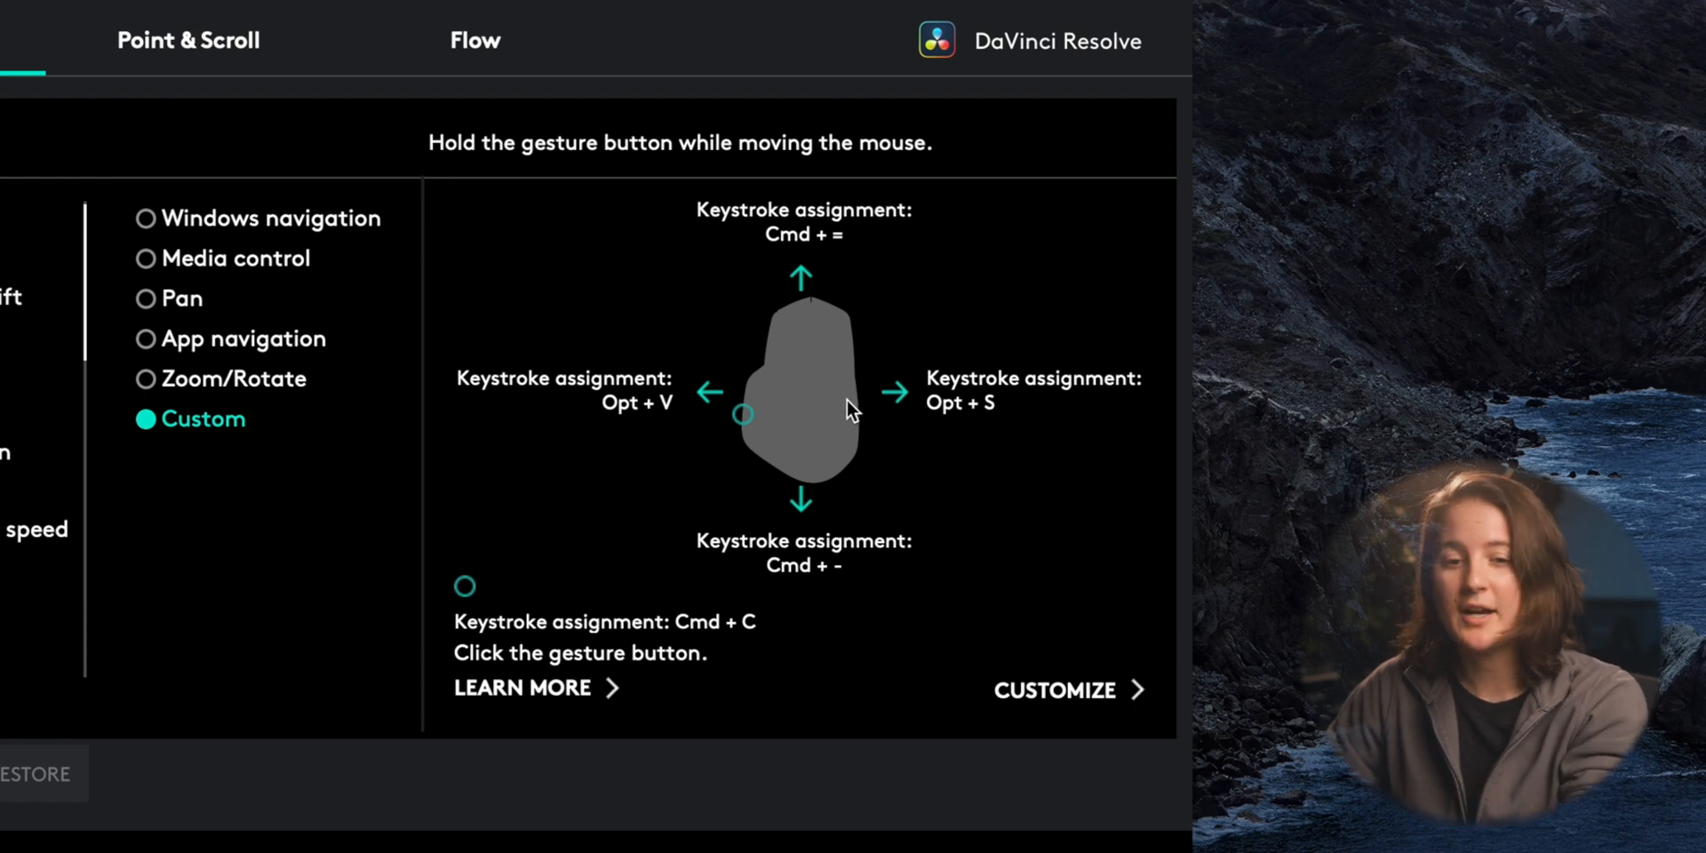
{"action": "mouse_move", "coordinate": [855, 432]}
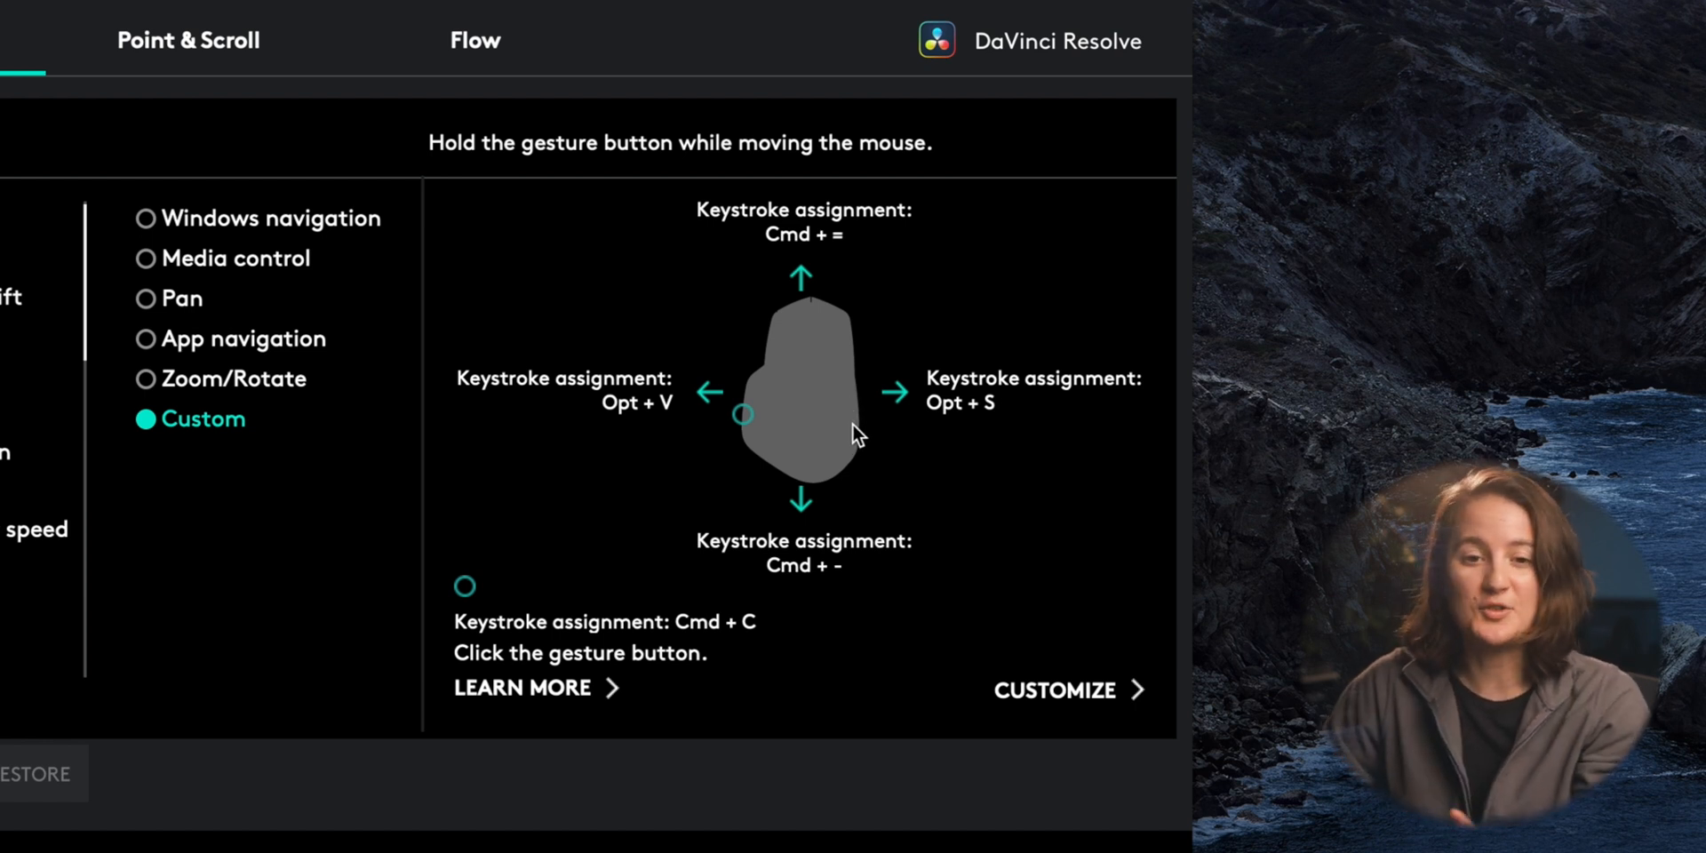